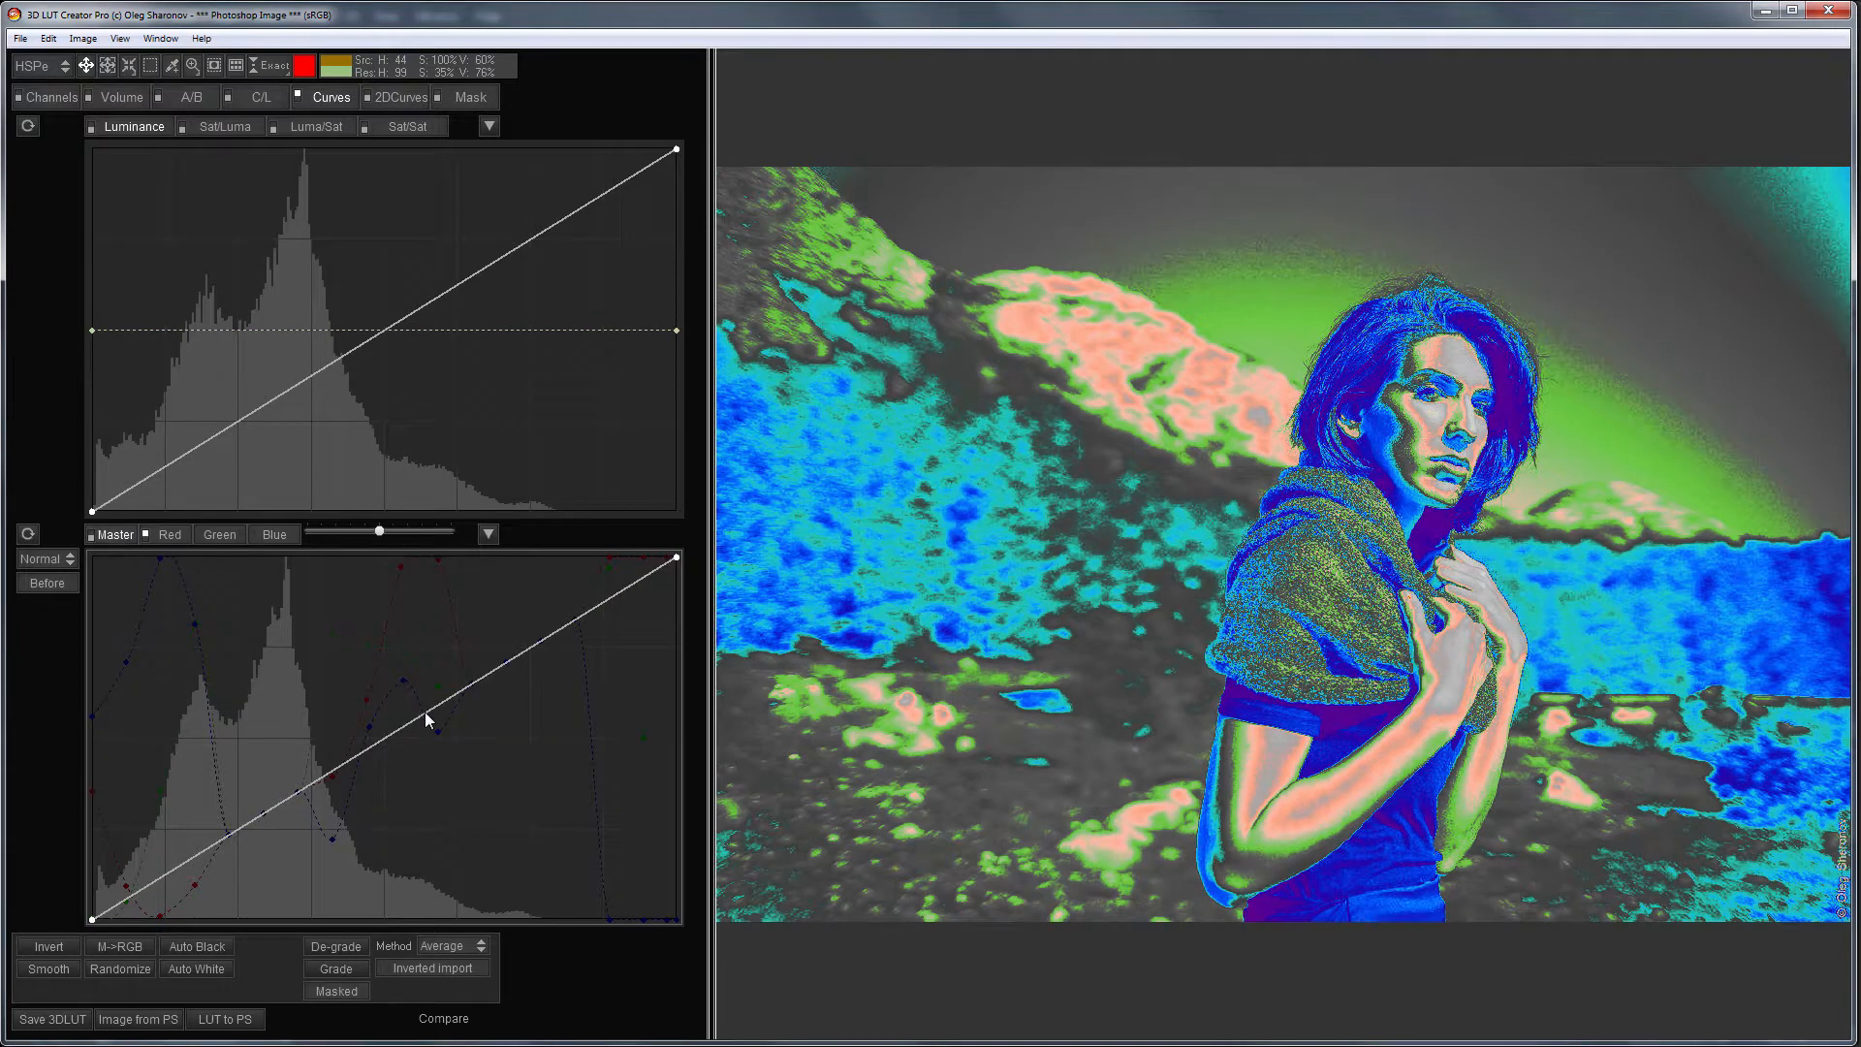
# - Load the Photoshop patch chart into 3D LUT Creator and show the curves editor with before/after previews
pyautogui.moveTo(426, 721); pyautogui.dragTo(452, 789)
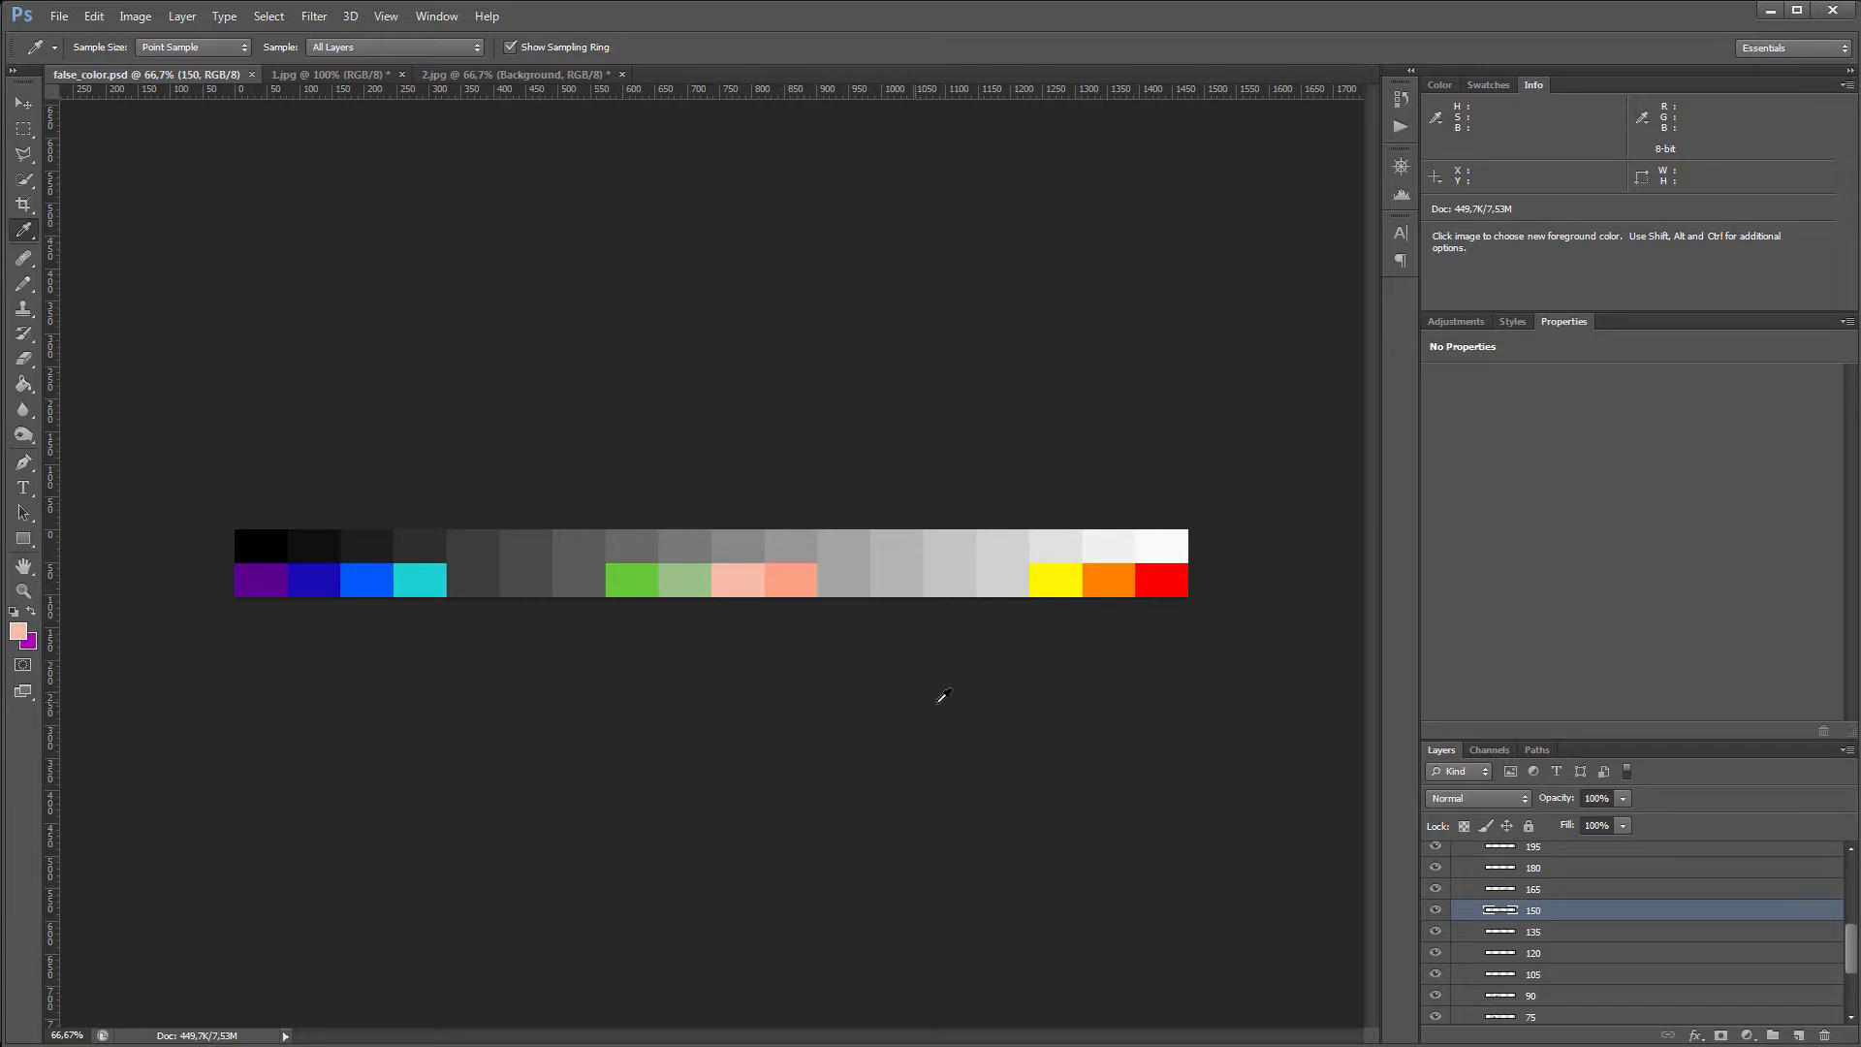
pyautogui.moveTo(950, 696)
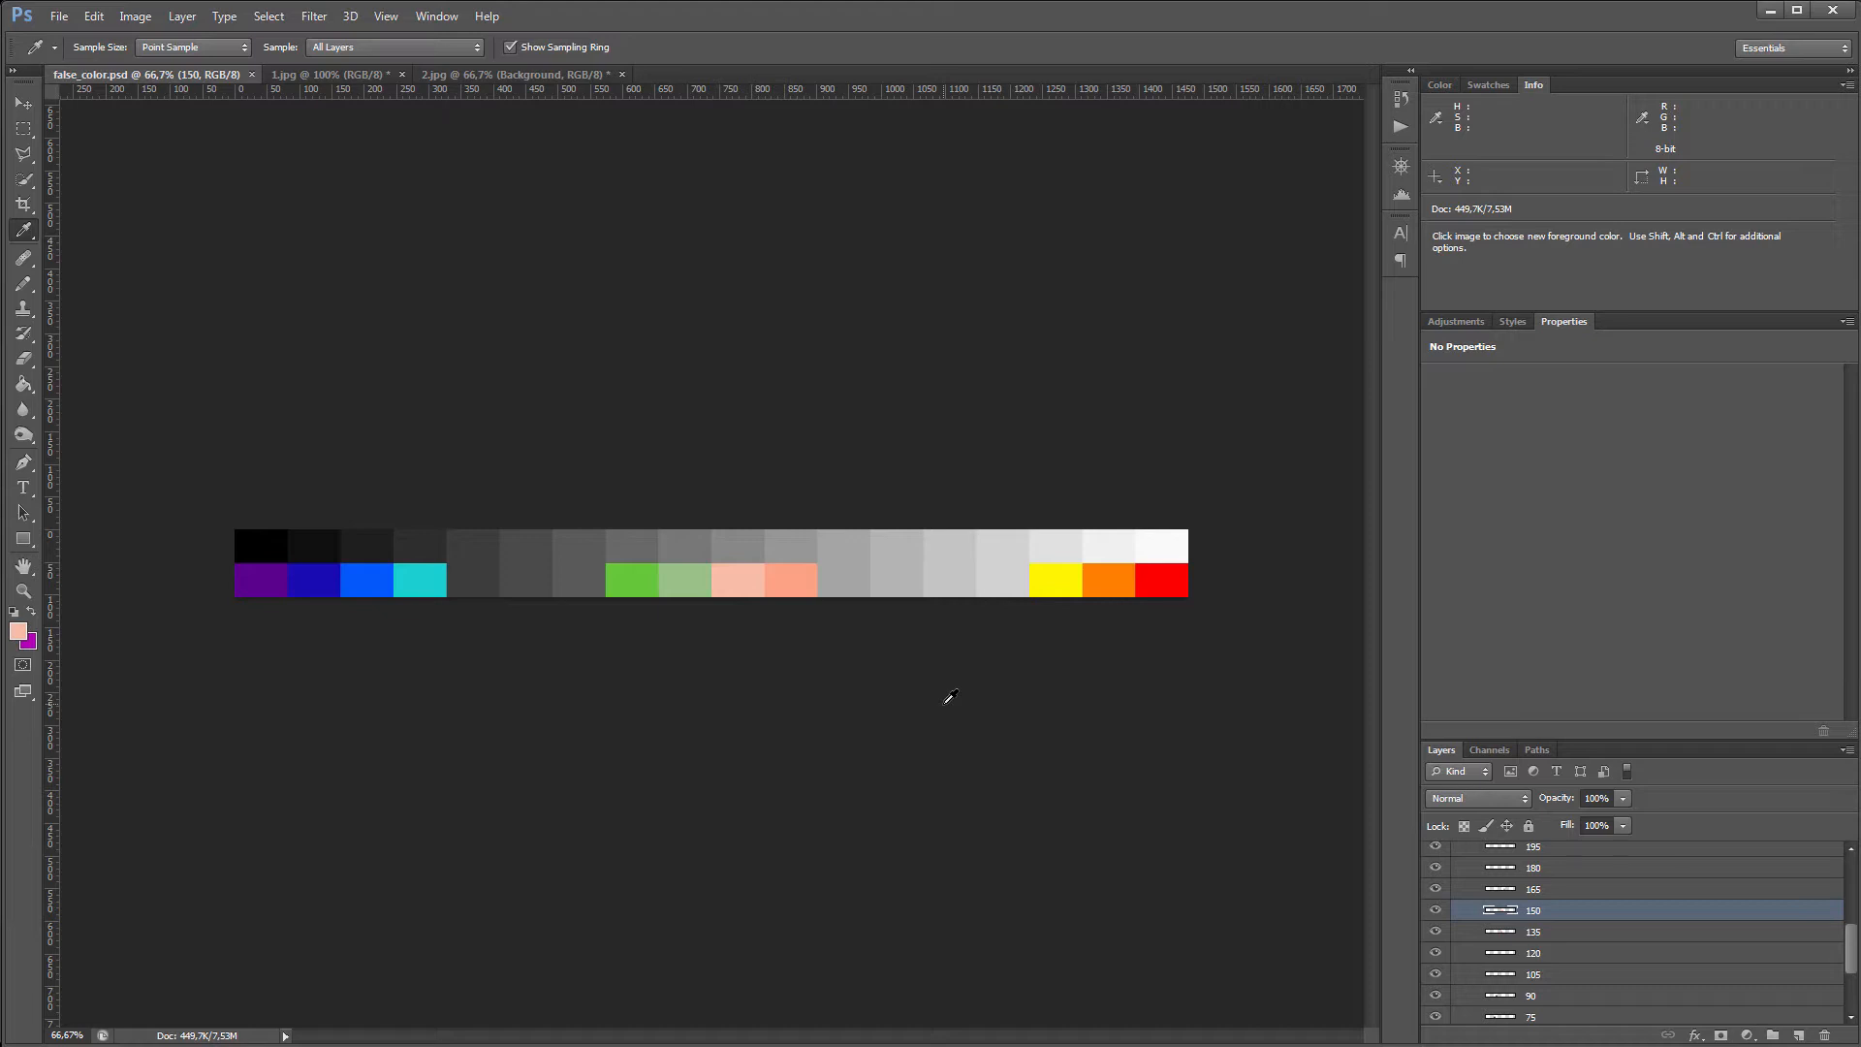
pyautogui.moveTo(204, 471)
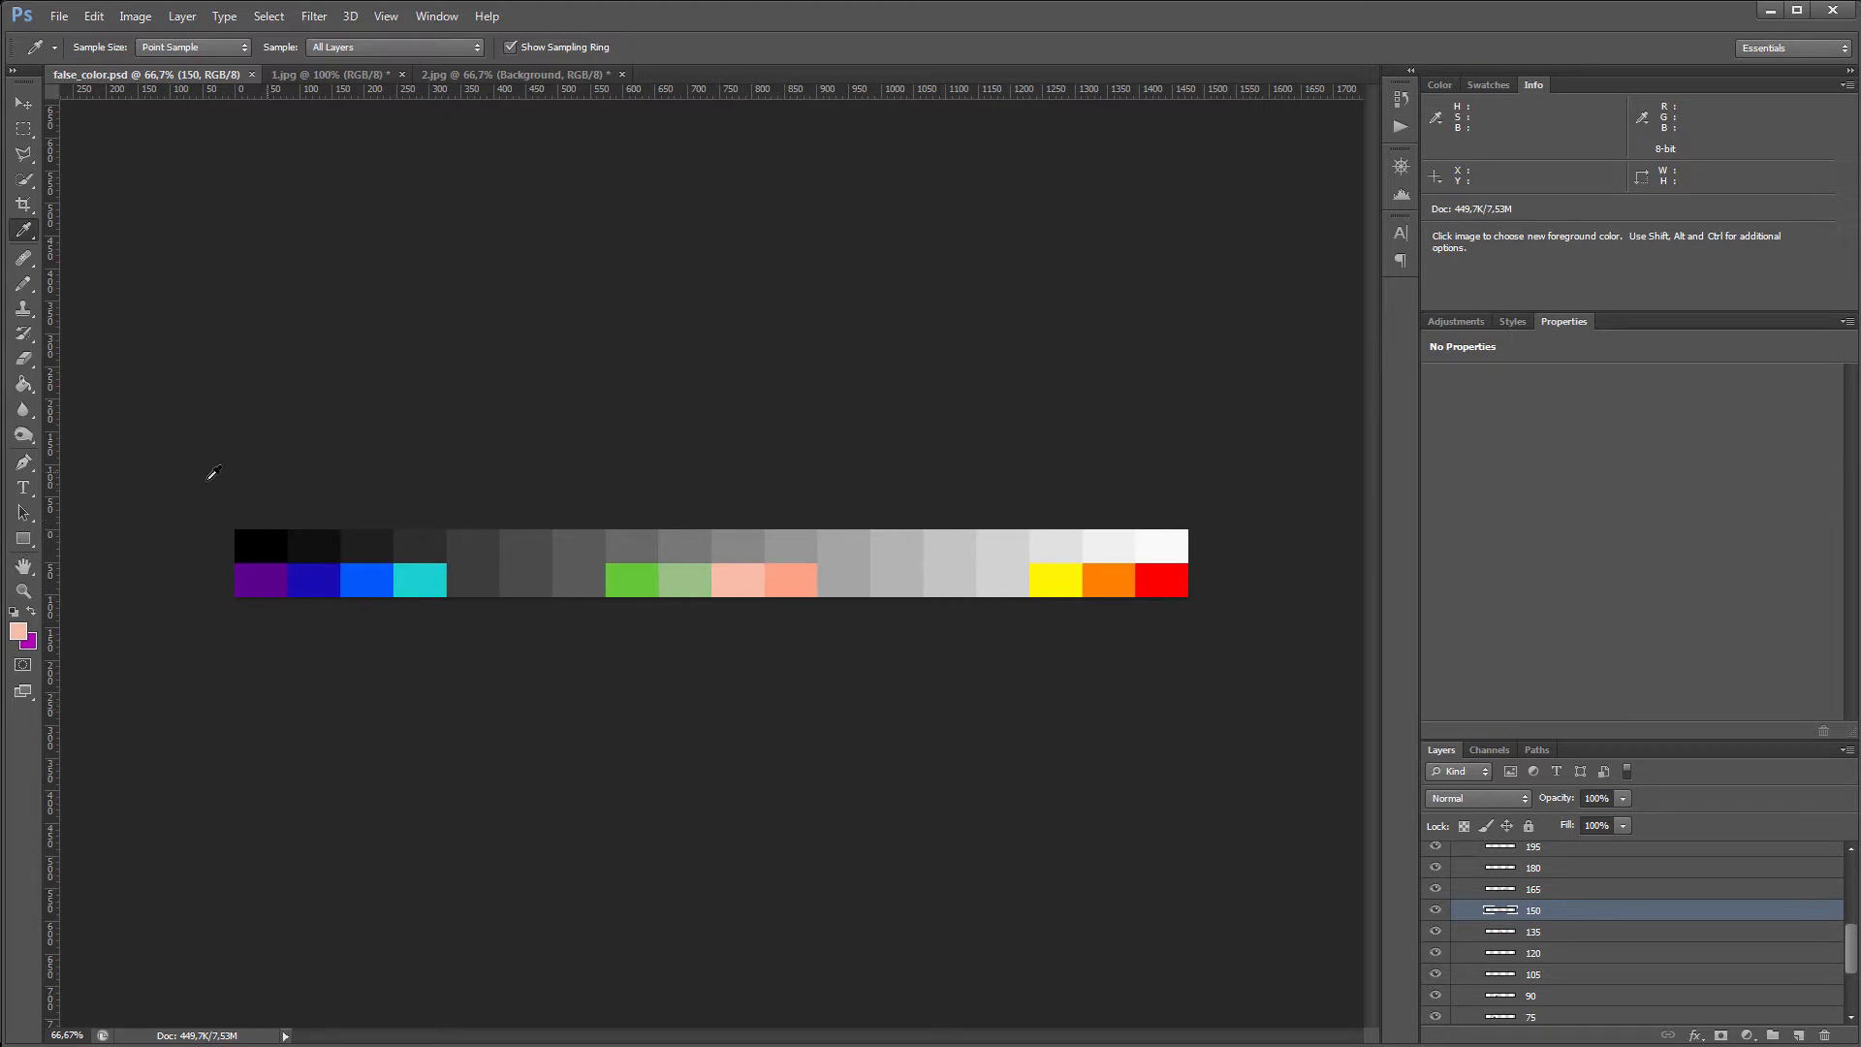
pyautogui.moveTo(975, 624)
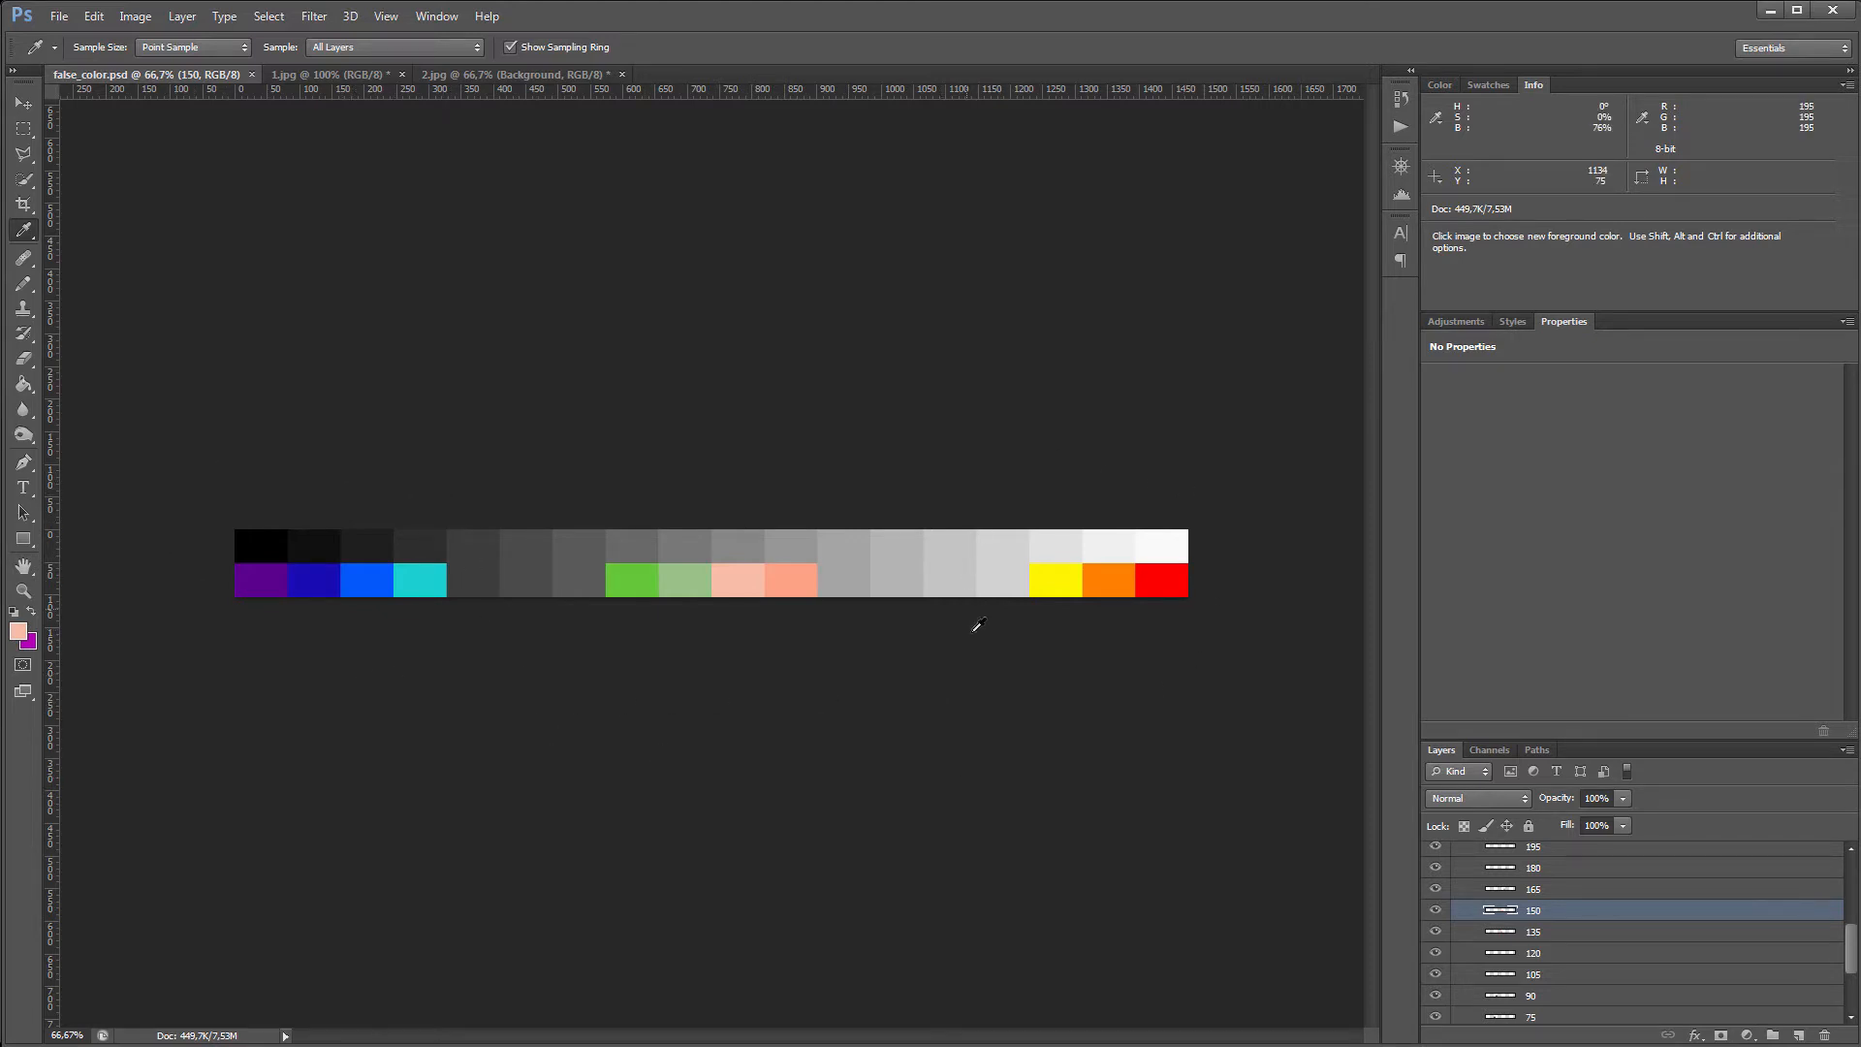
pyautogui.moveTo(1024, 725)
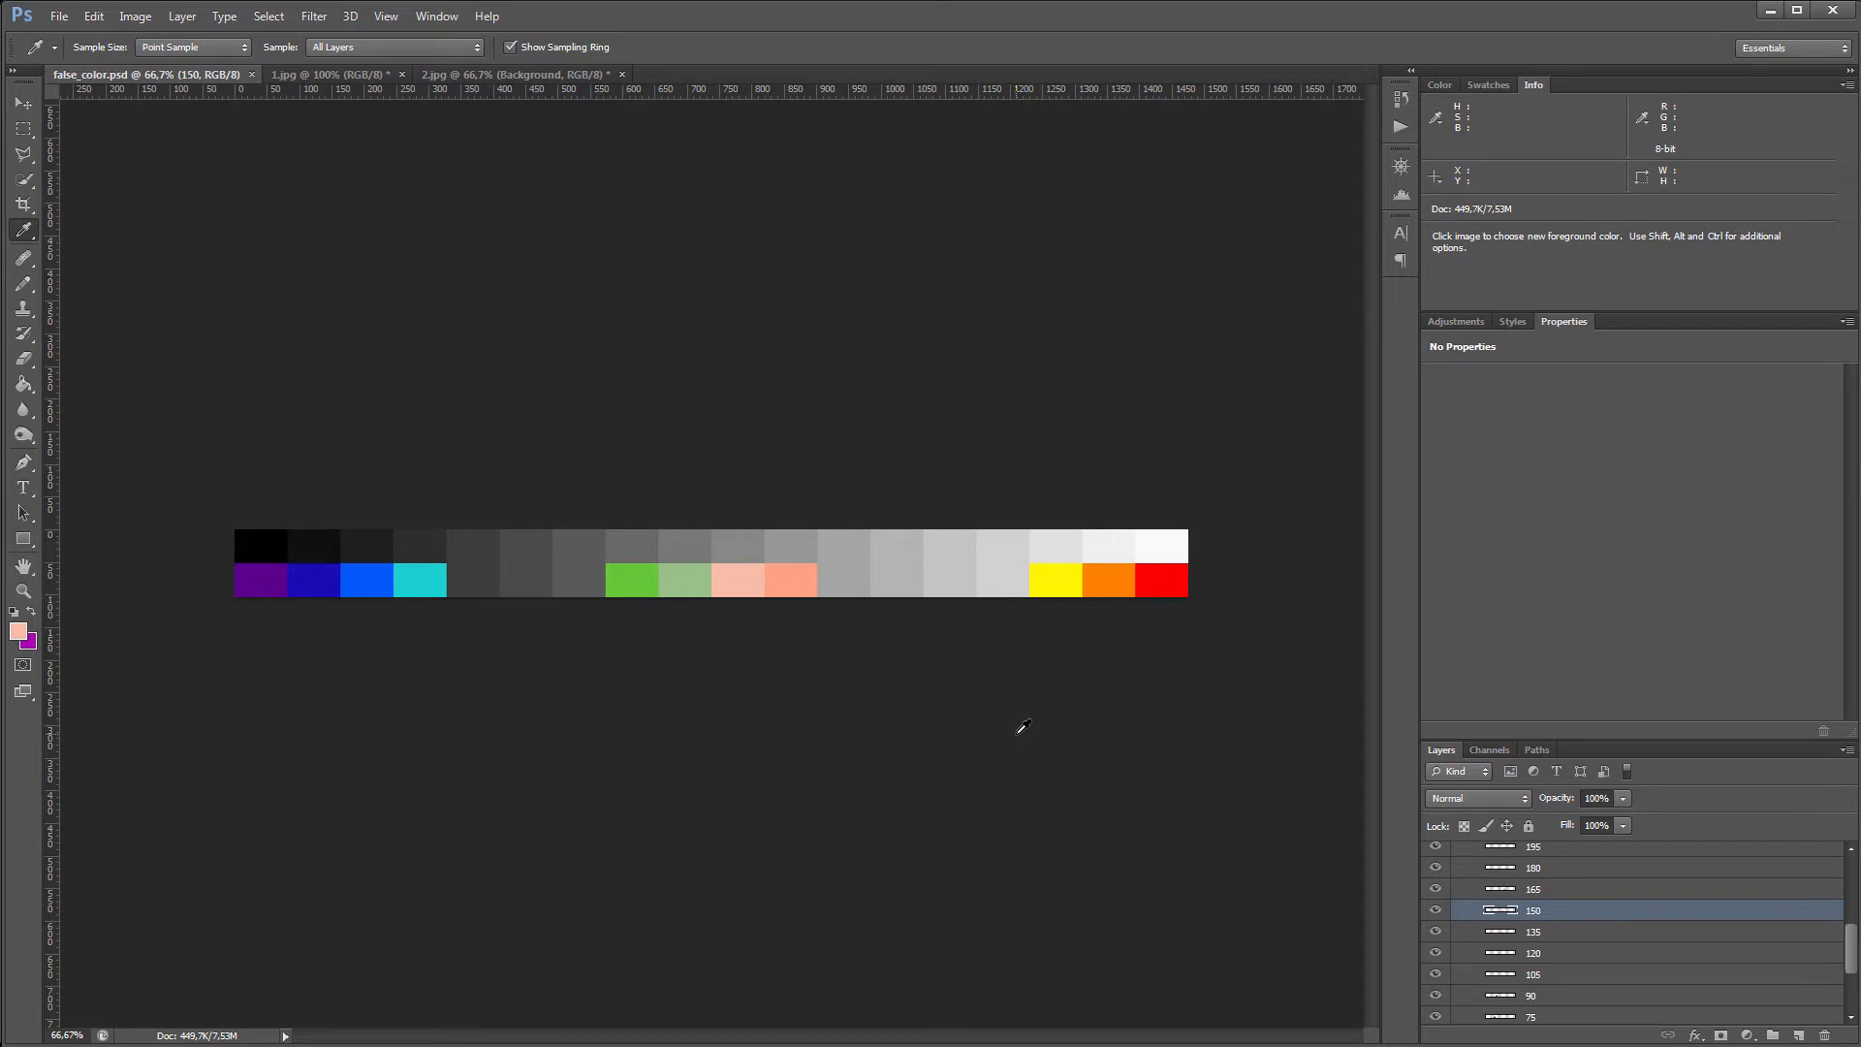
pyautogui.moveTo(740, 632)
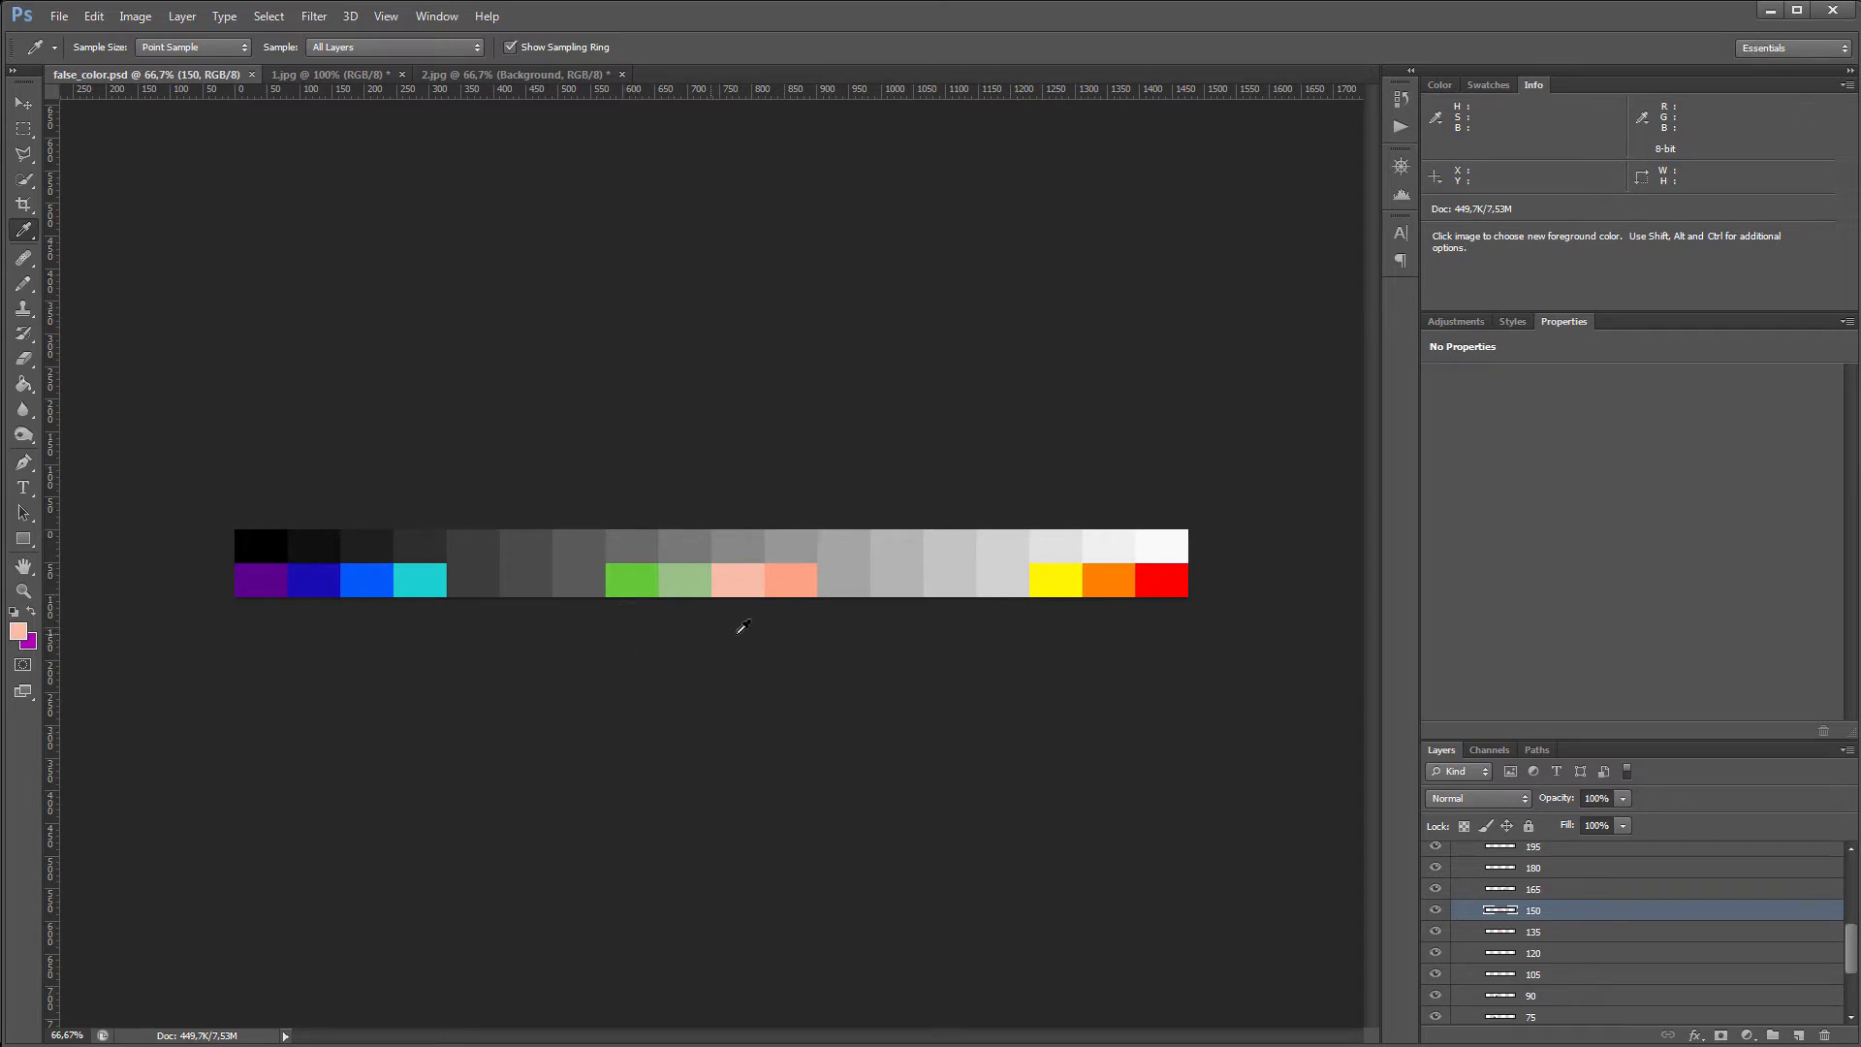
pyautogui.moveTo(797, 632)
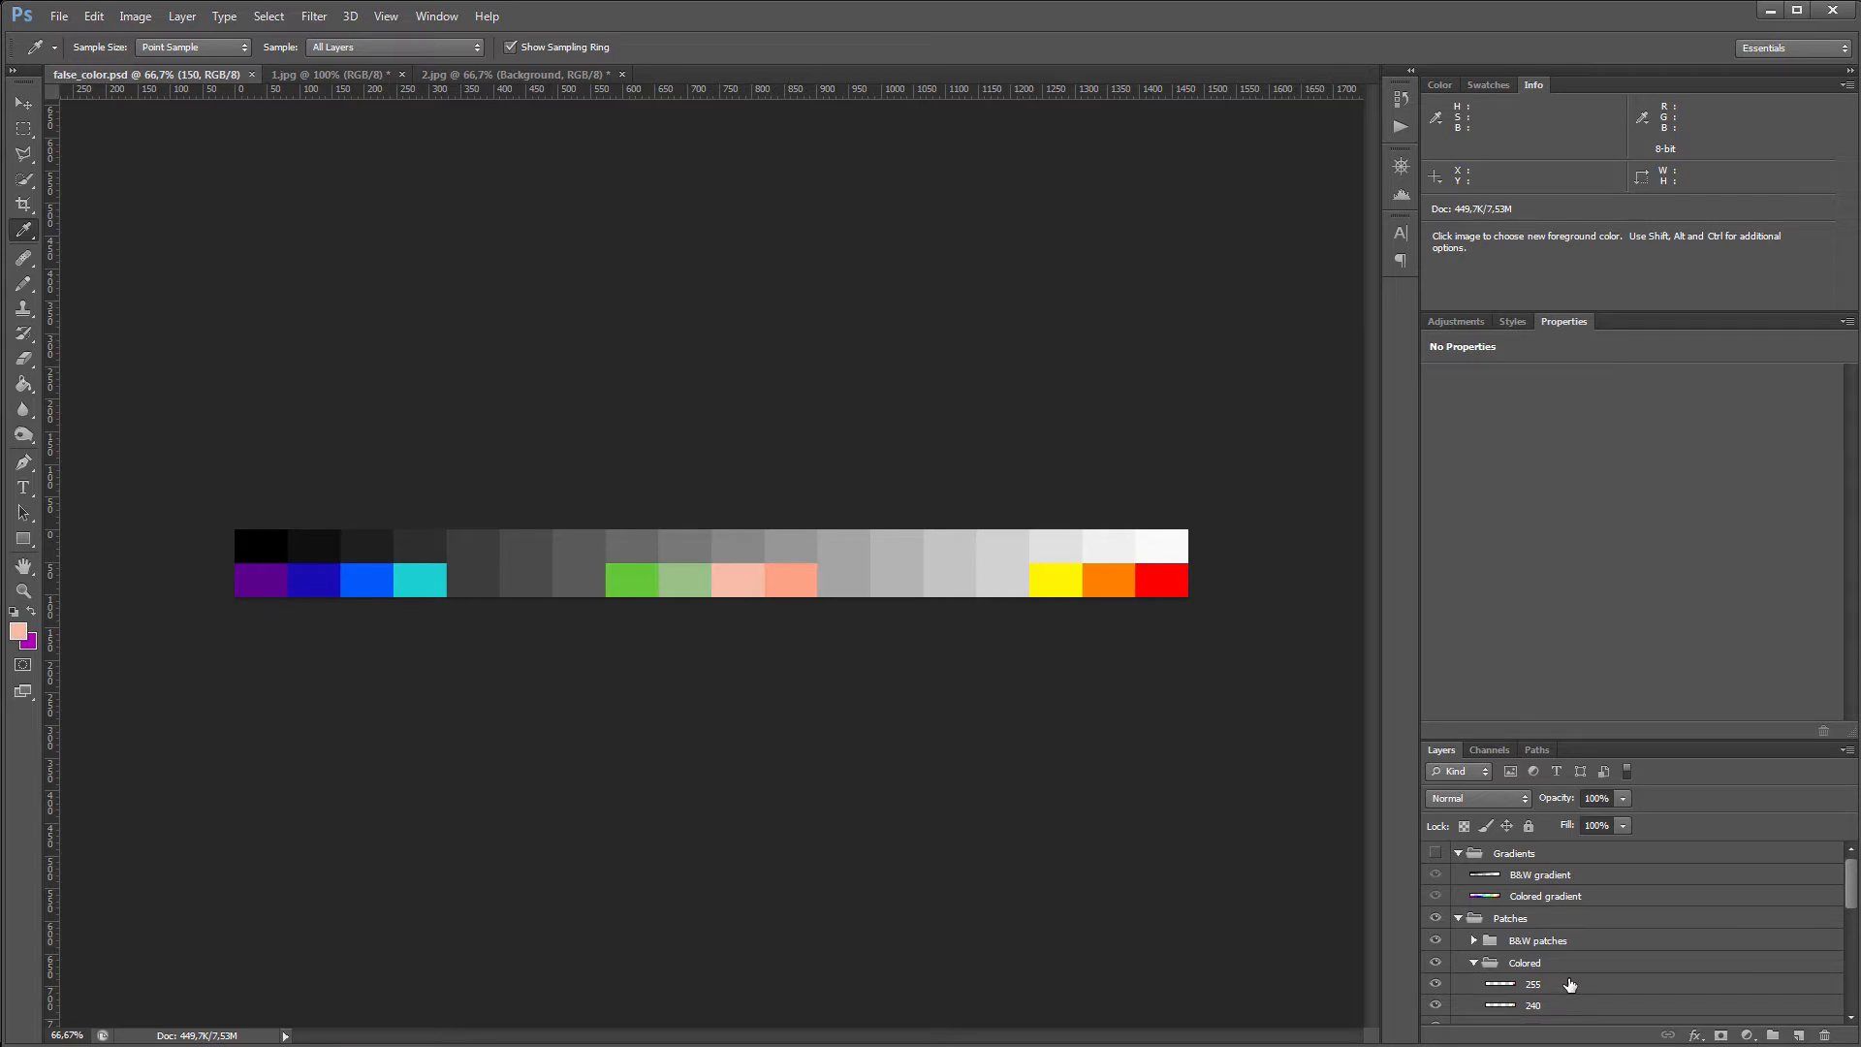
pyautogui.moveTo(1169, 826)
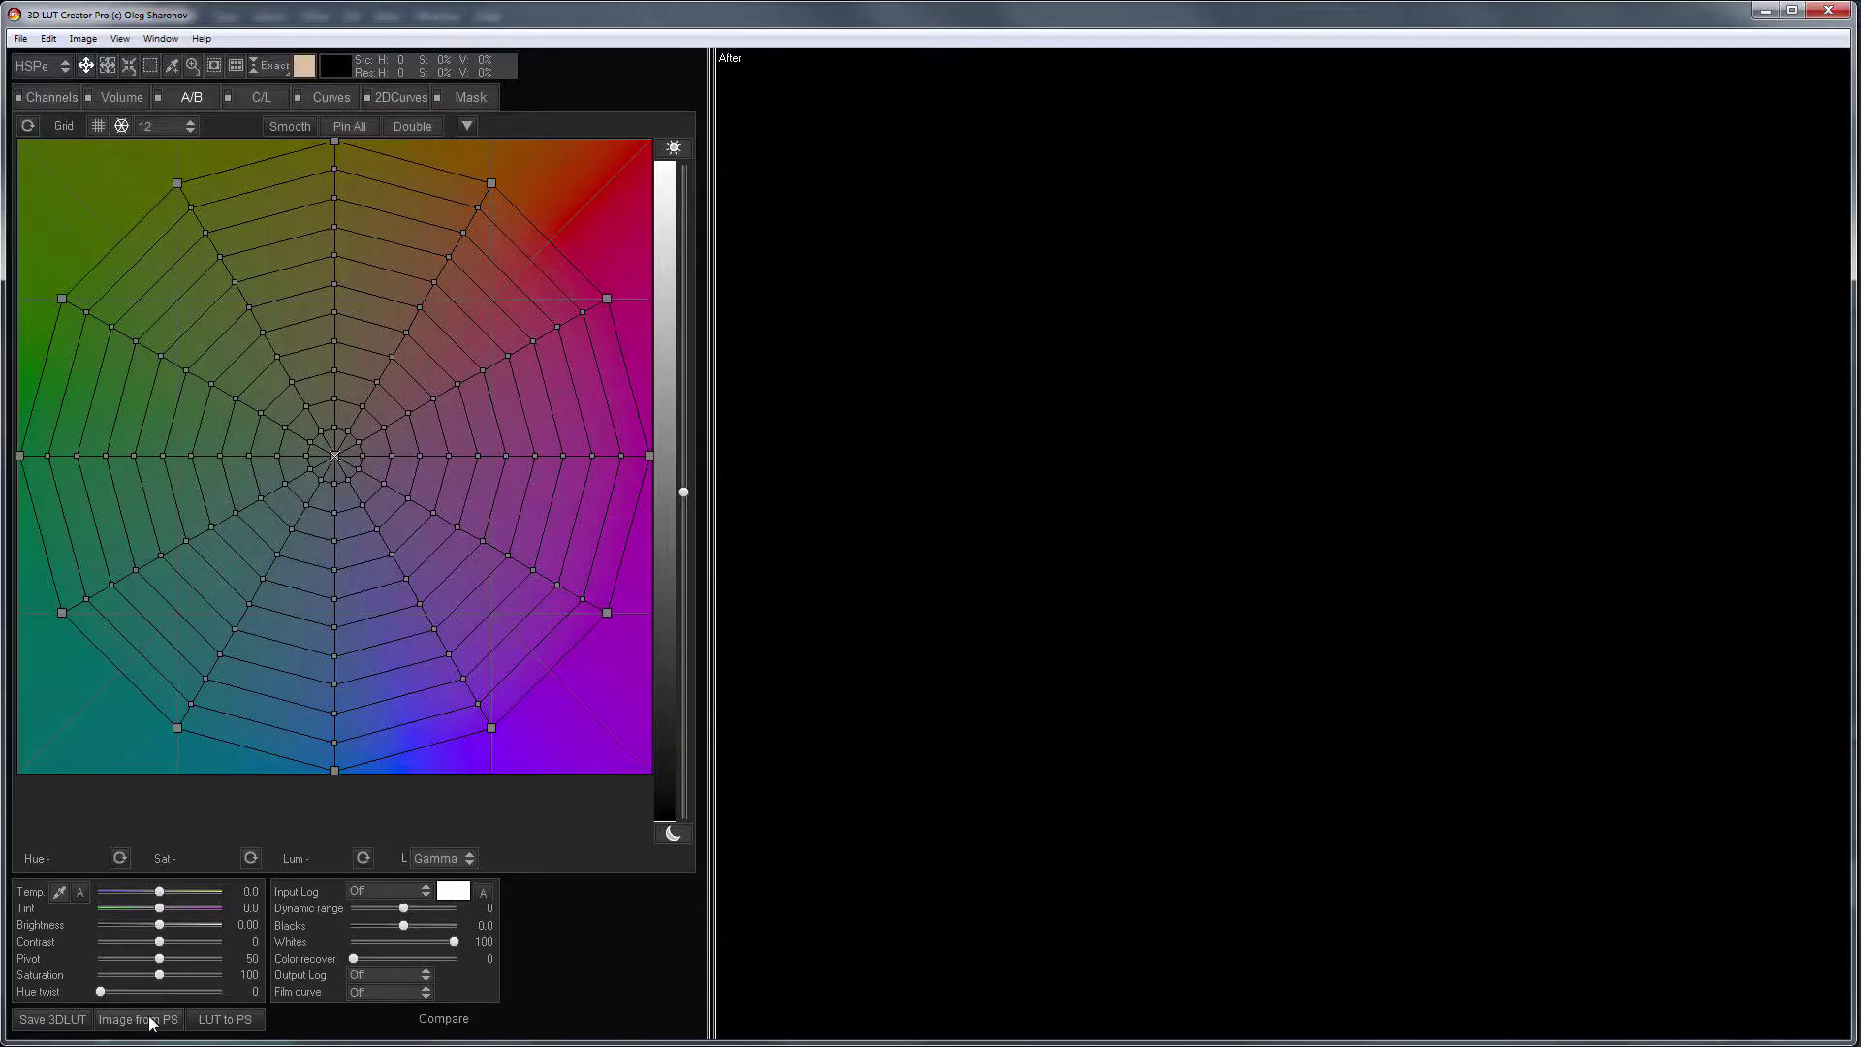
pyautogui.click(137, 1020)
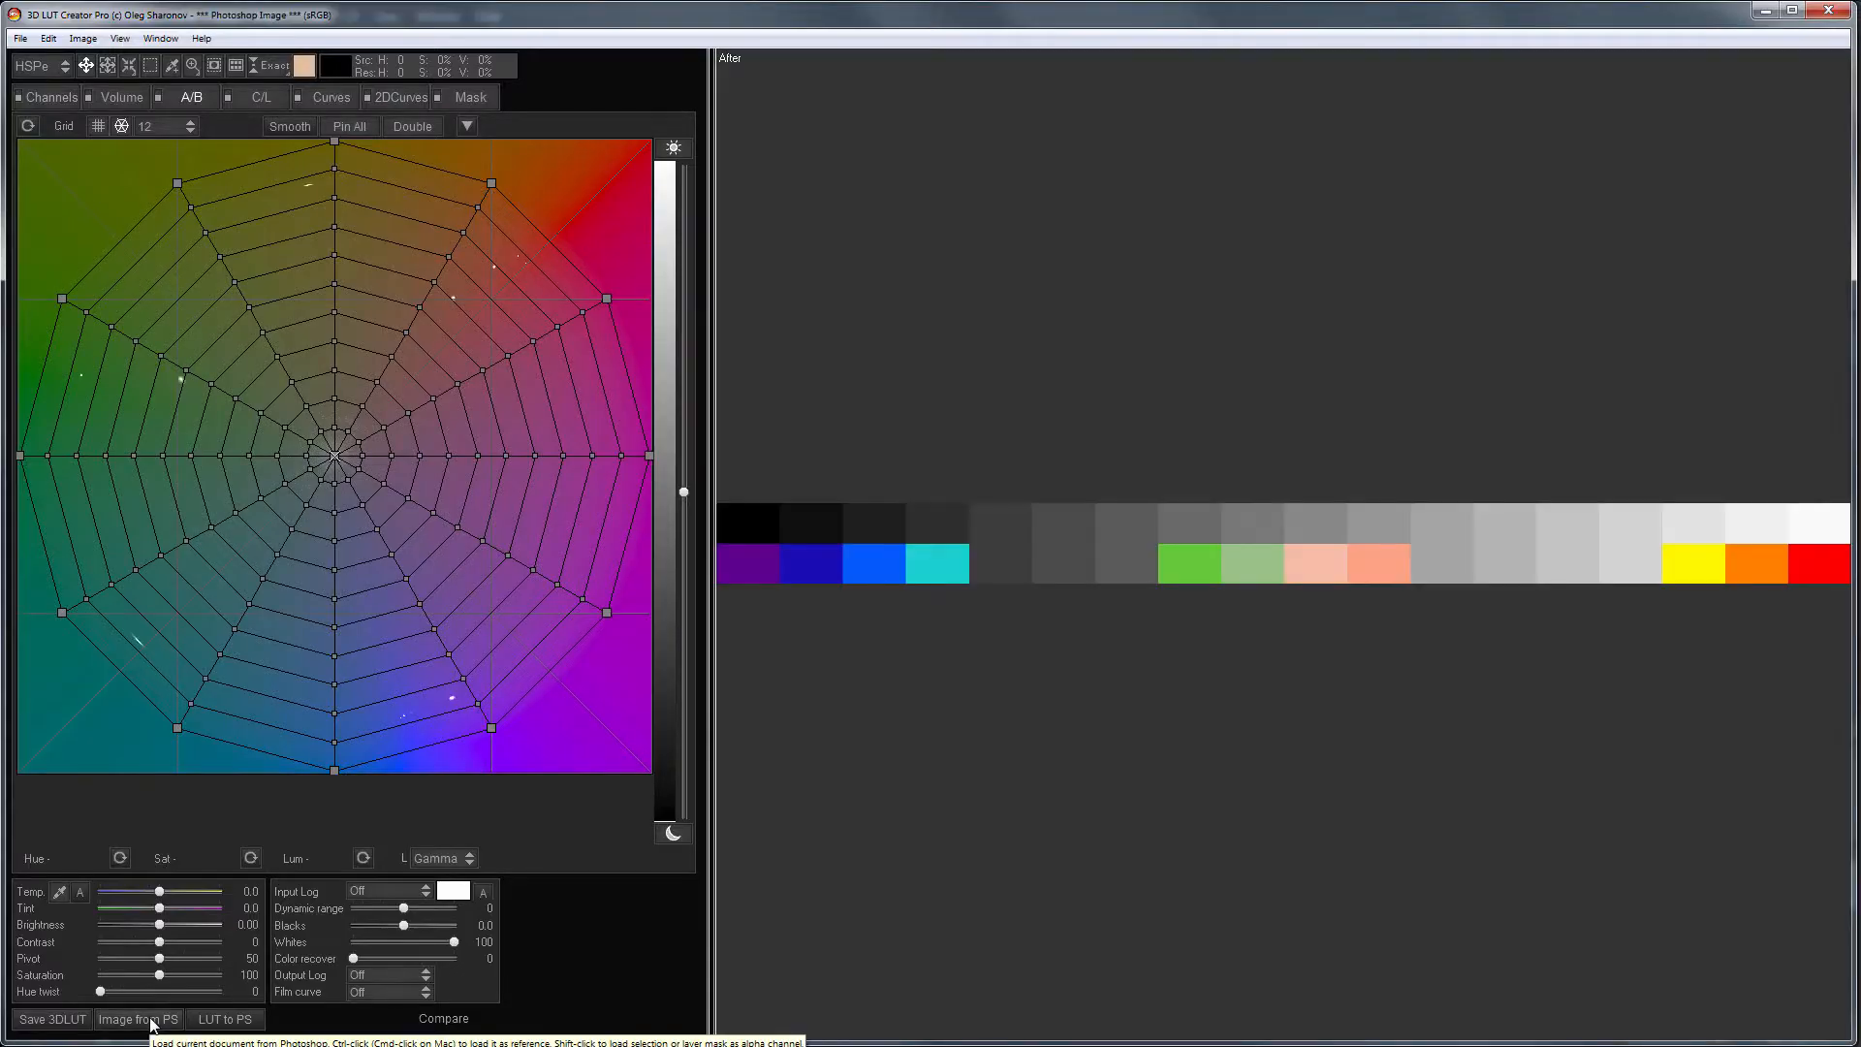
pyautogui.click(330, 97)
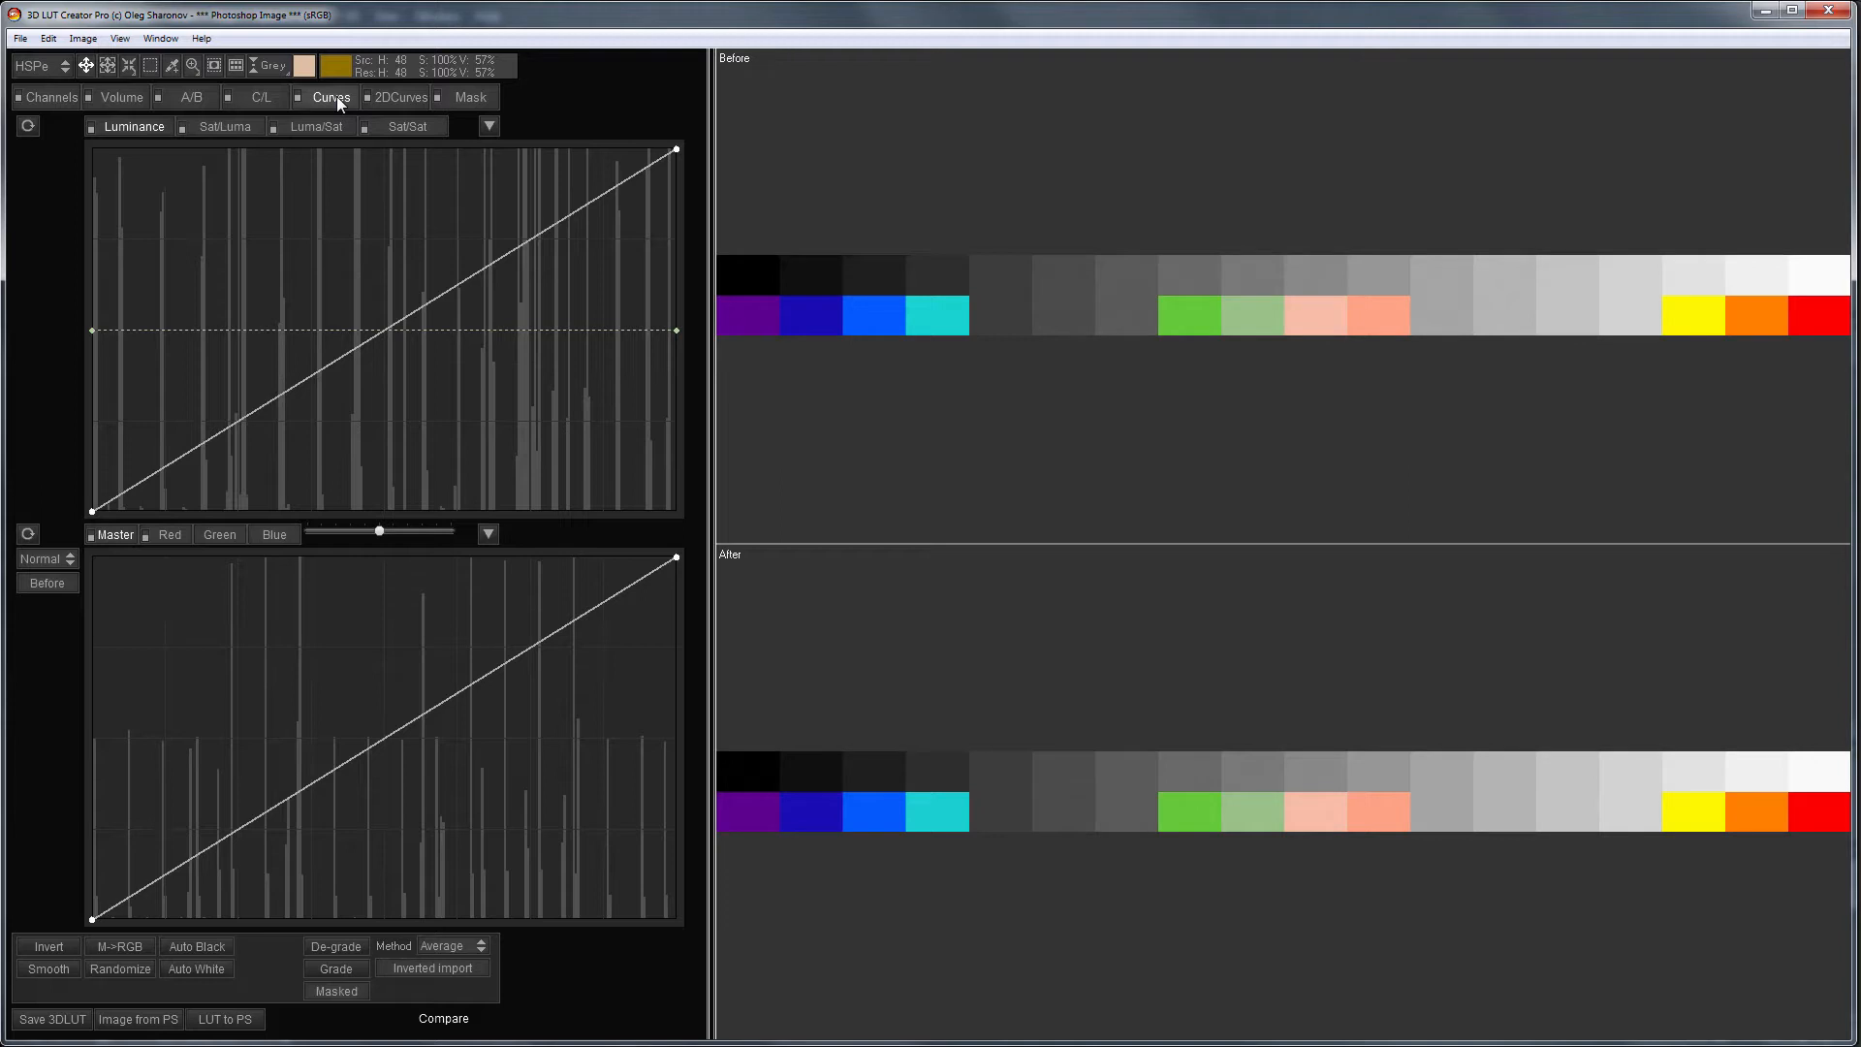
pyautogui.click(272, 66)
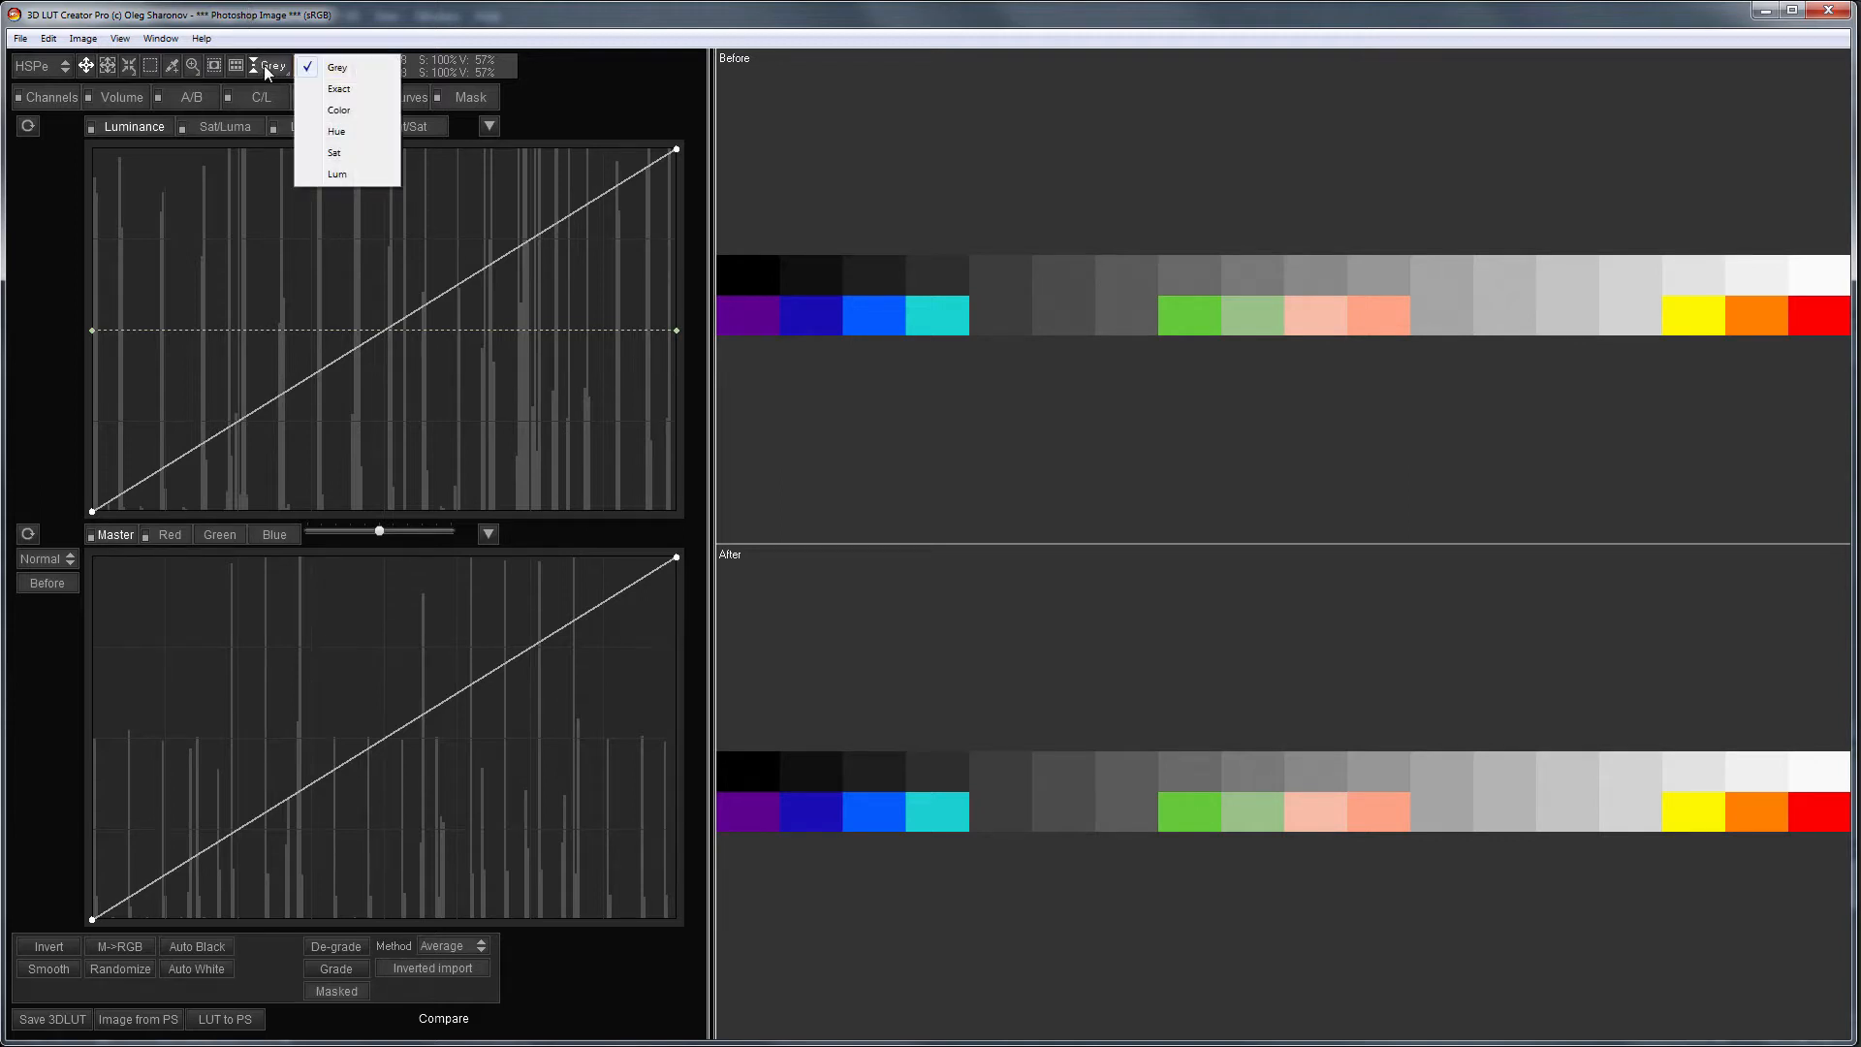
# - Set sampling to Exact, raise the red output for black, then move on to the green curve
pyautogui.click(335, 89)
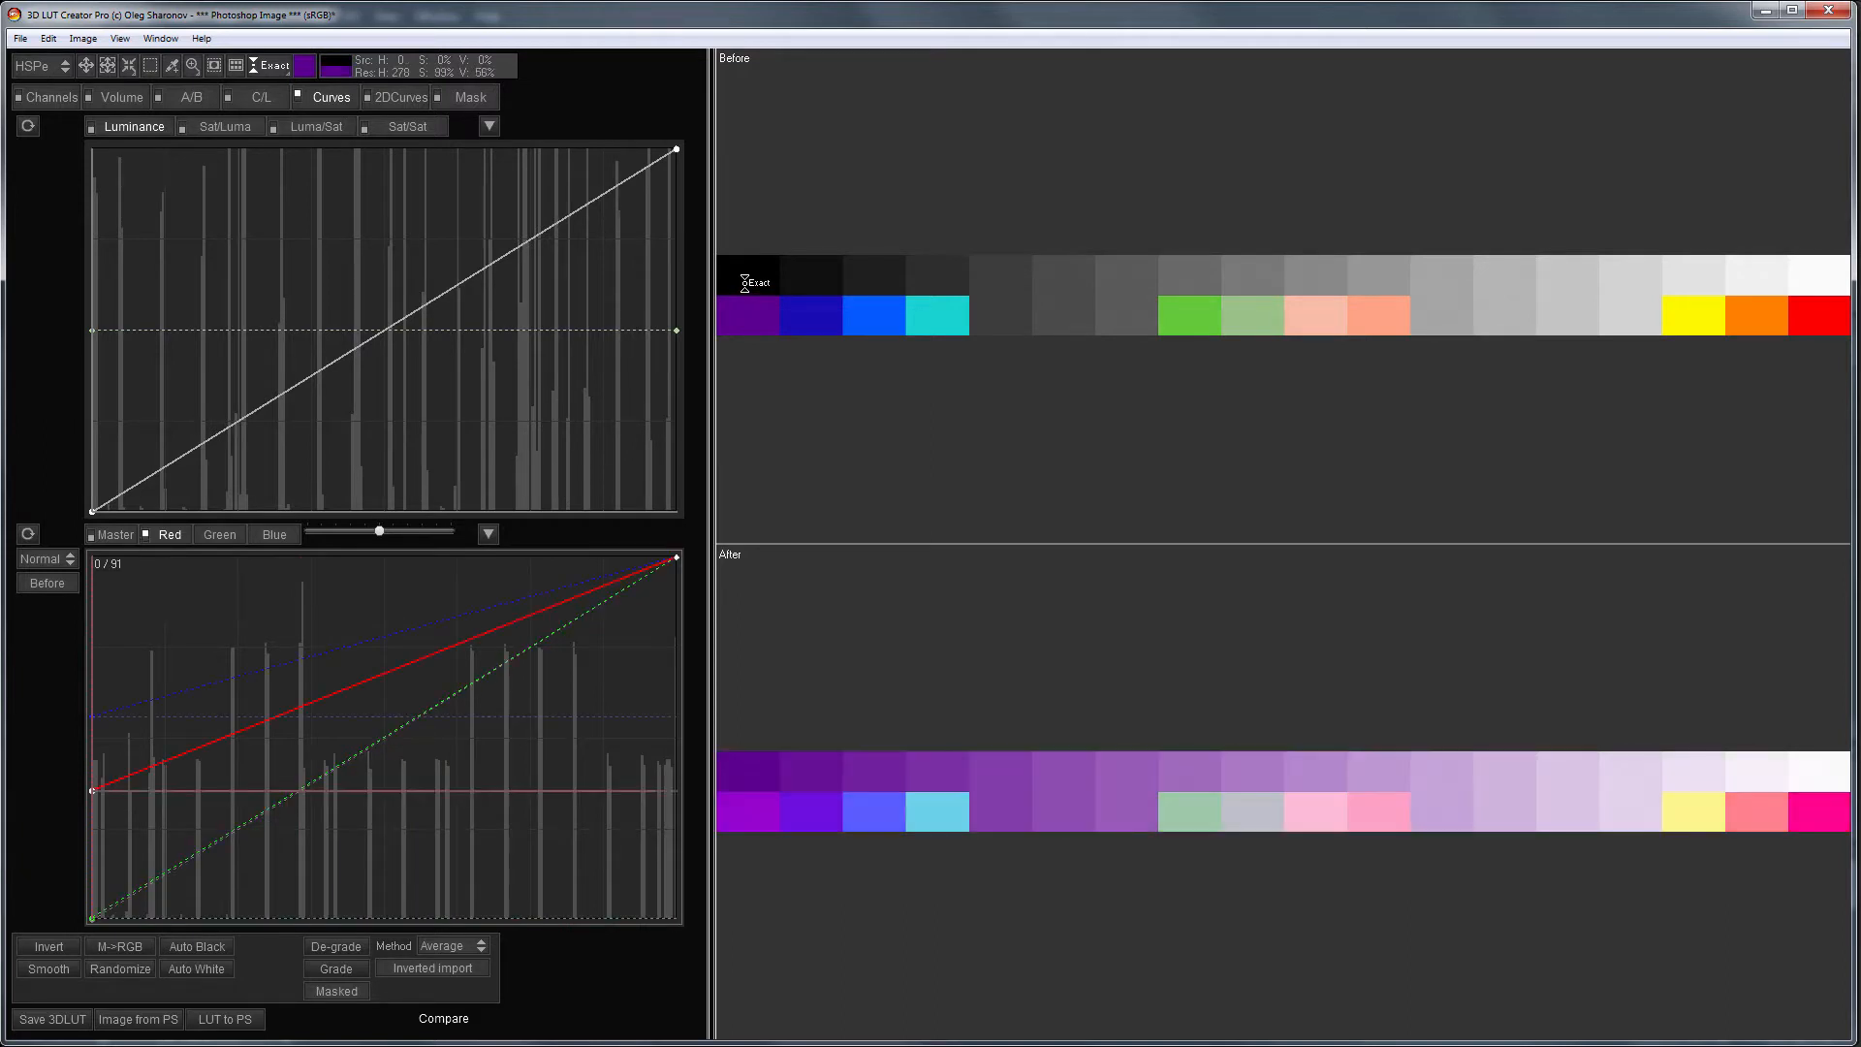
pyautogui.moveTo(128, 791); pyautogui.dragTo(124, 884)
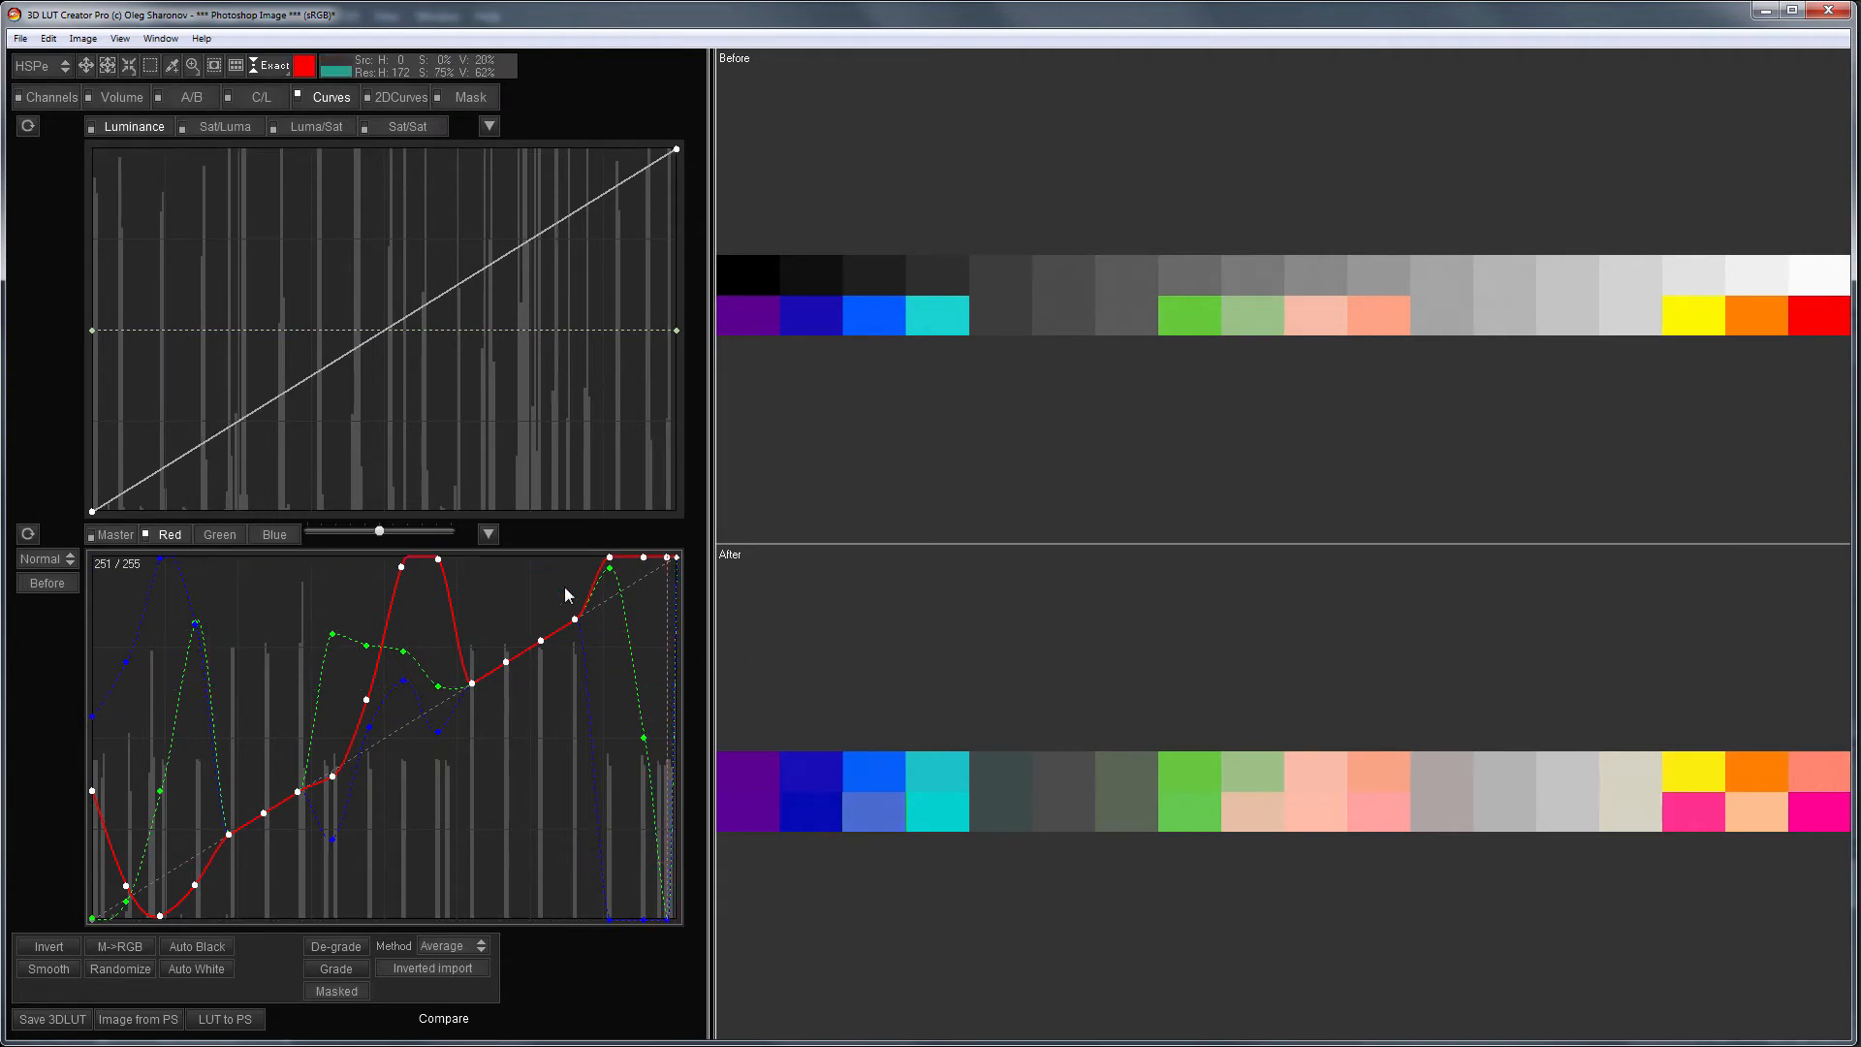
pyautogui.click(219, 535)
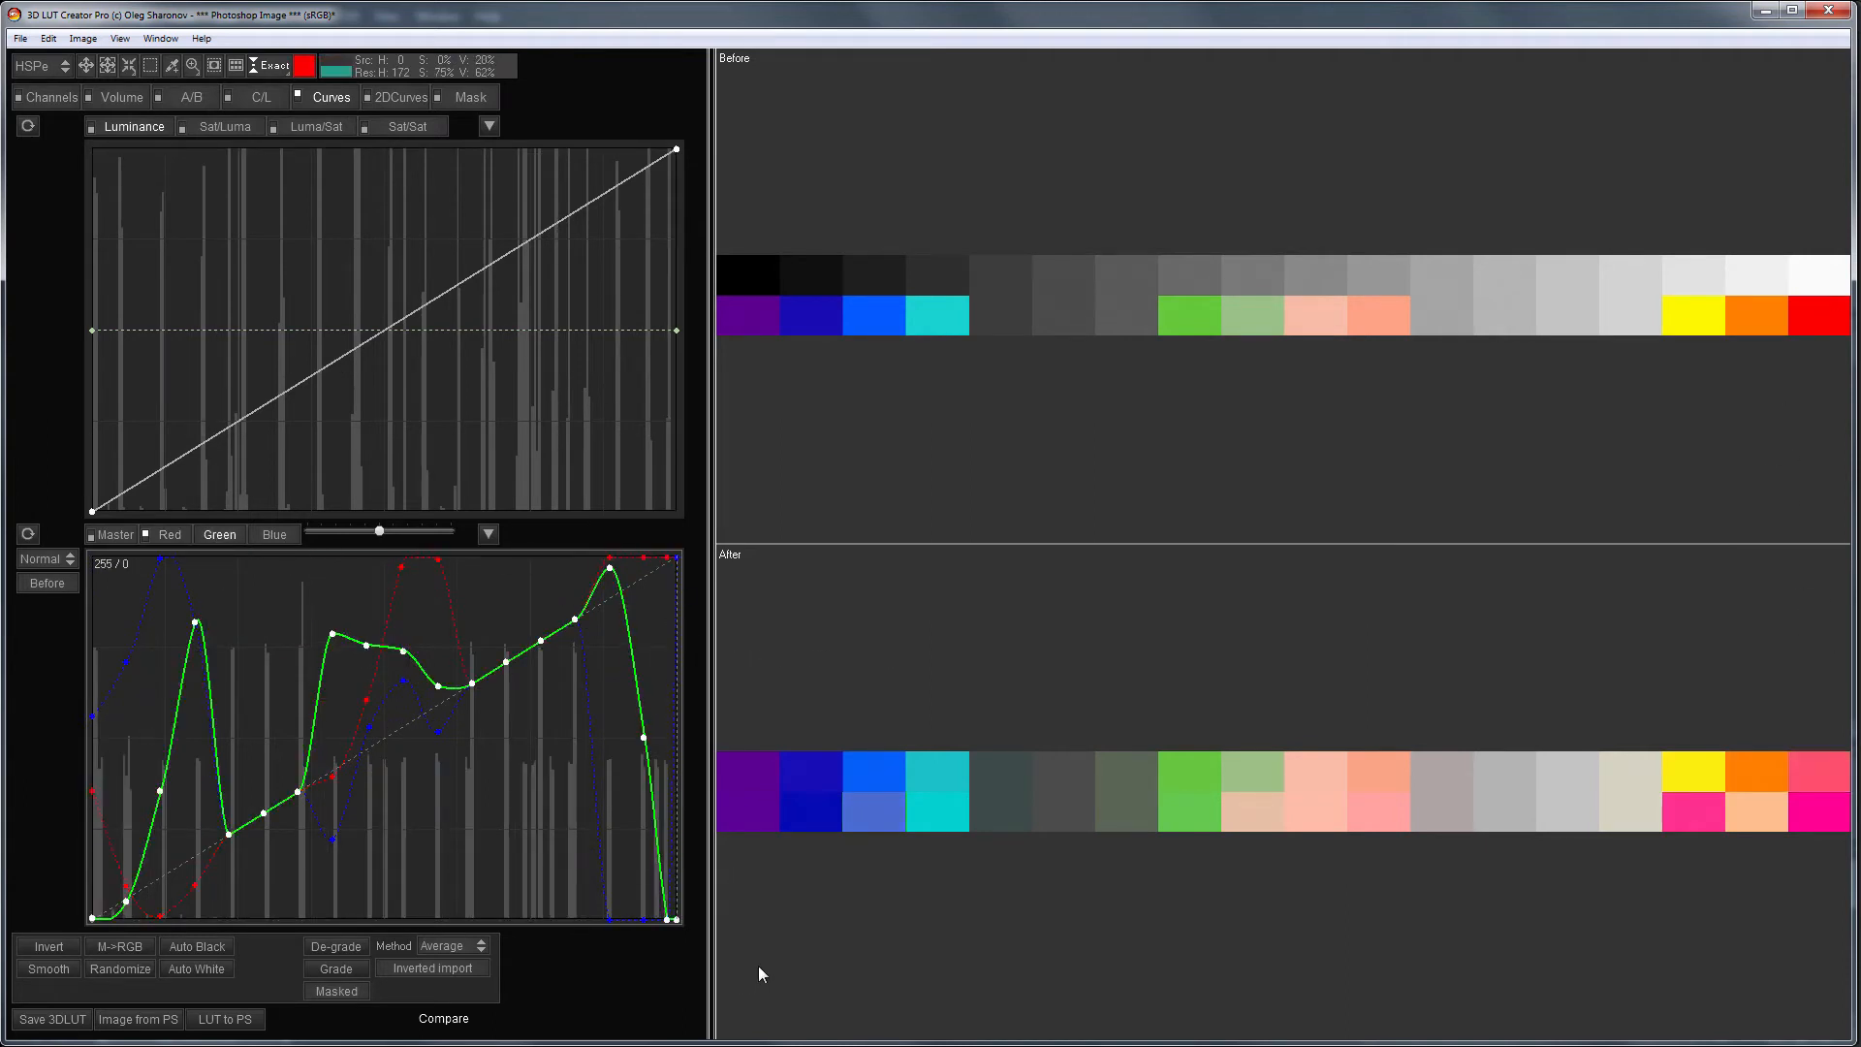
pyautogui.click(275, 535)
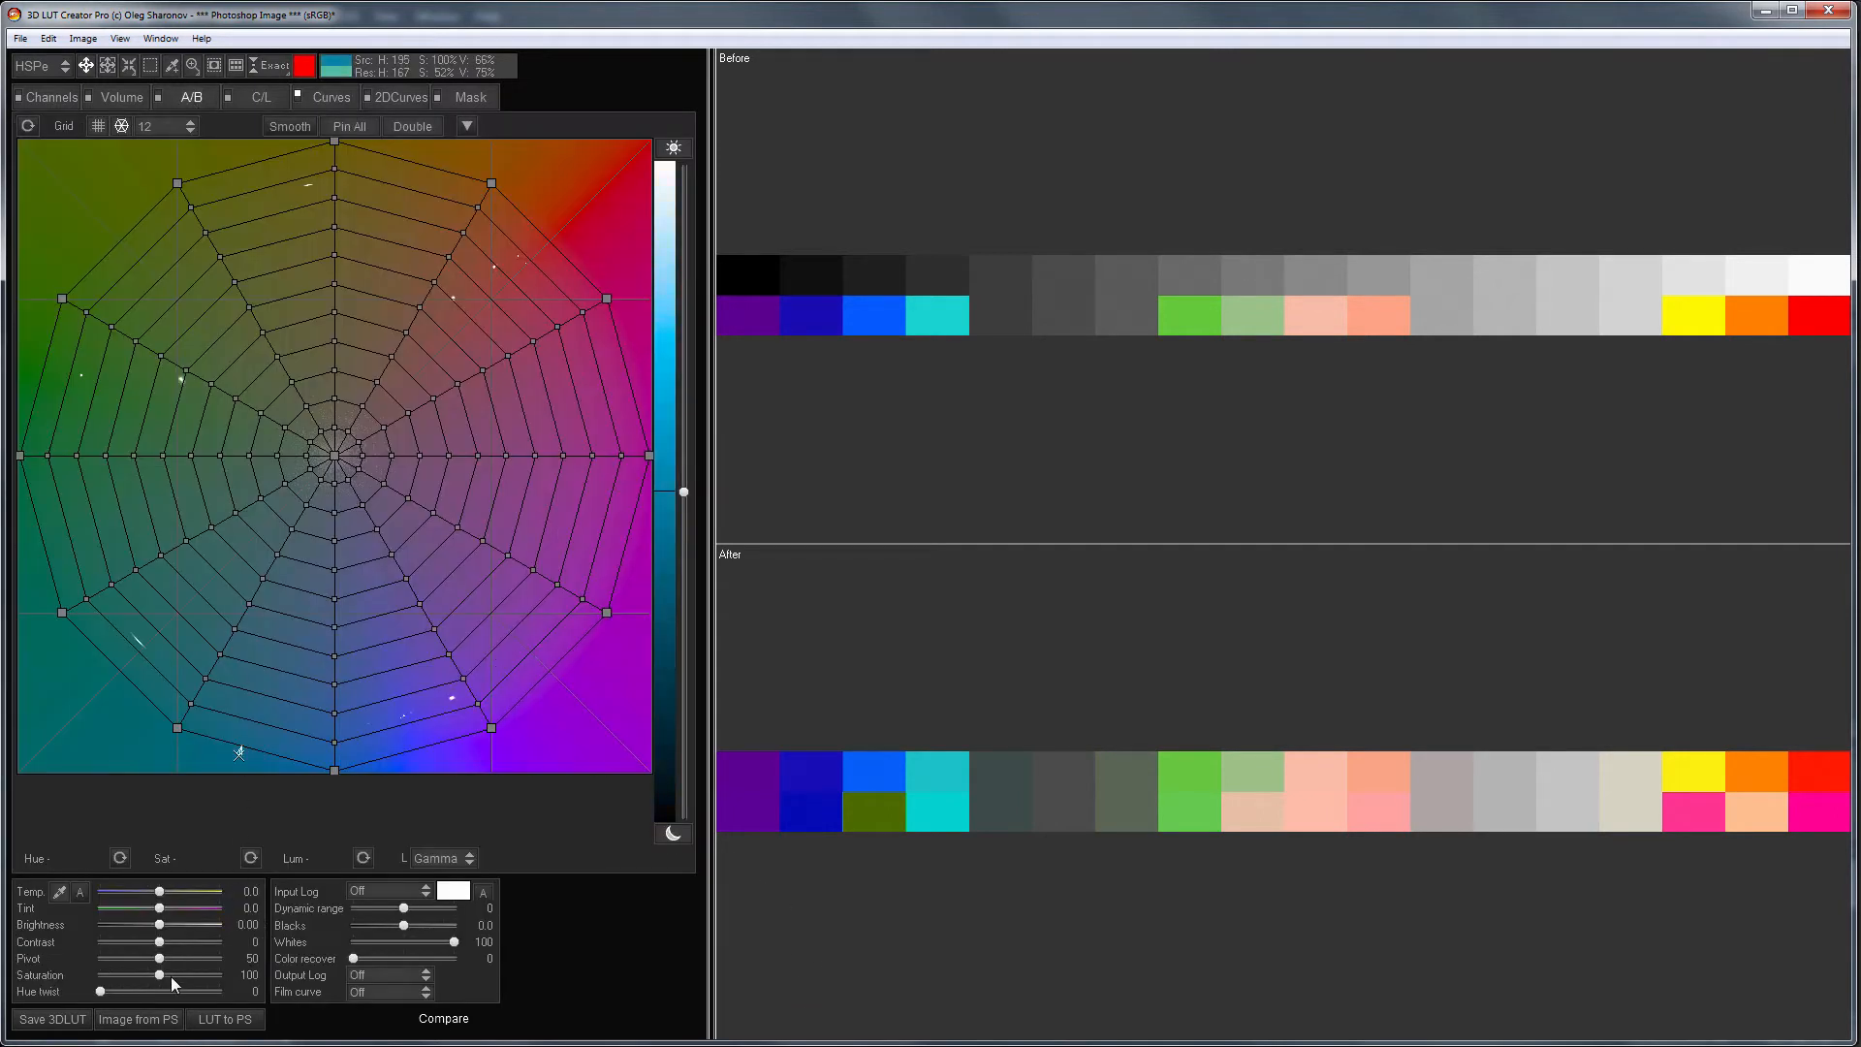
# - Zero the Saturation slider on the A/B tab so original colours go grey beneath the mapping
pyautogui.moveTo(161, 975); pyautogui.dragTo(100, 975)
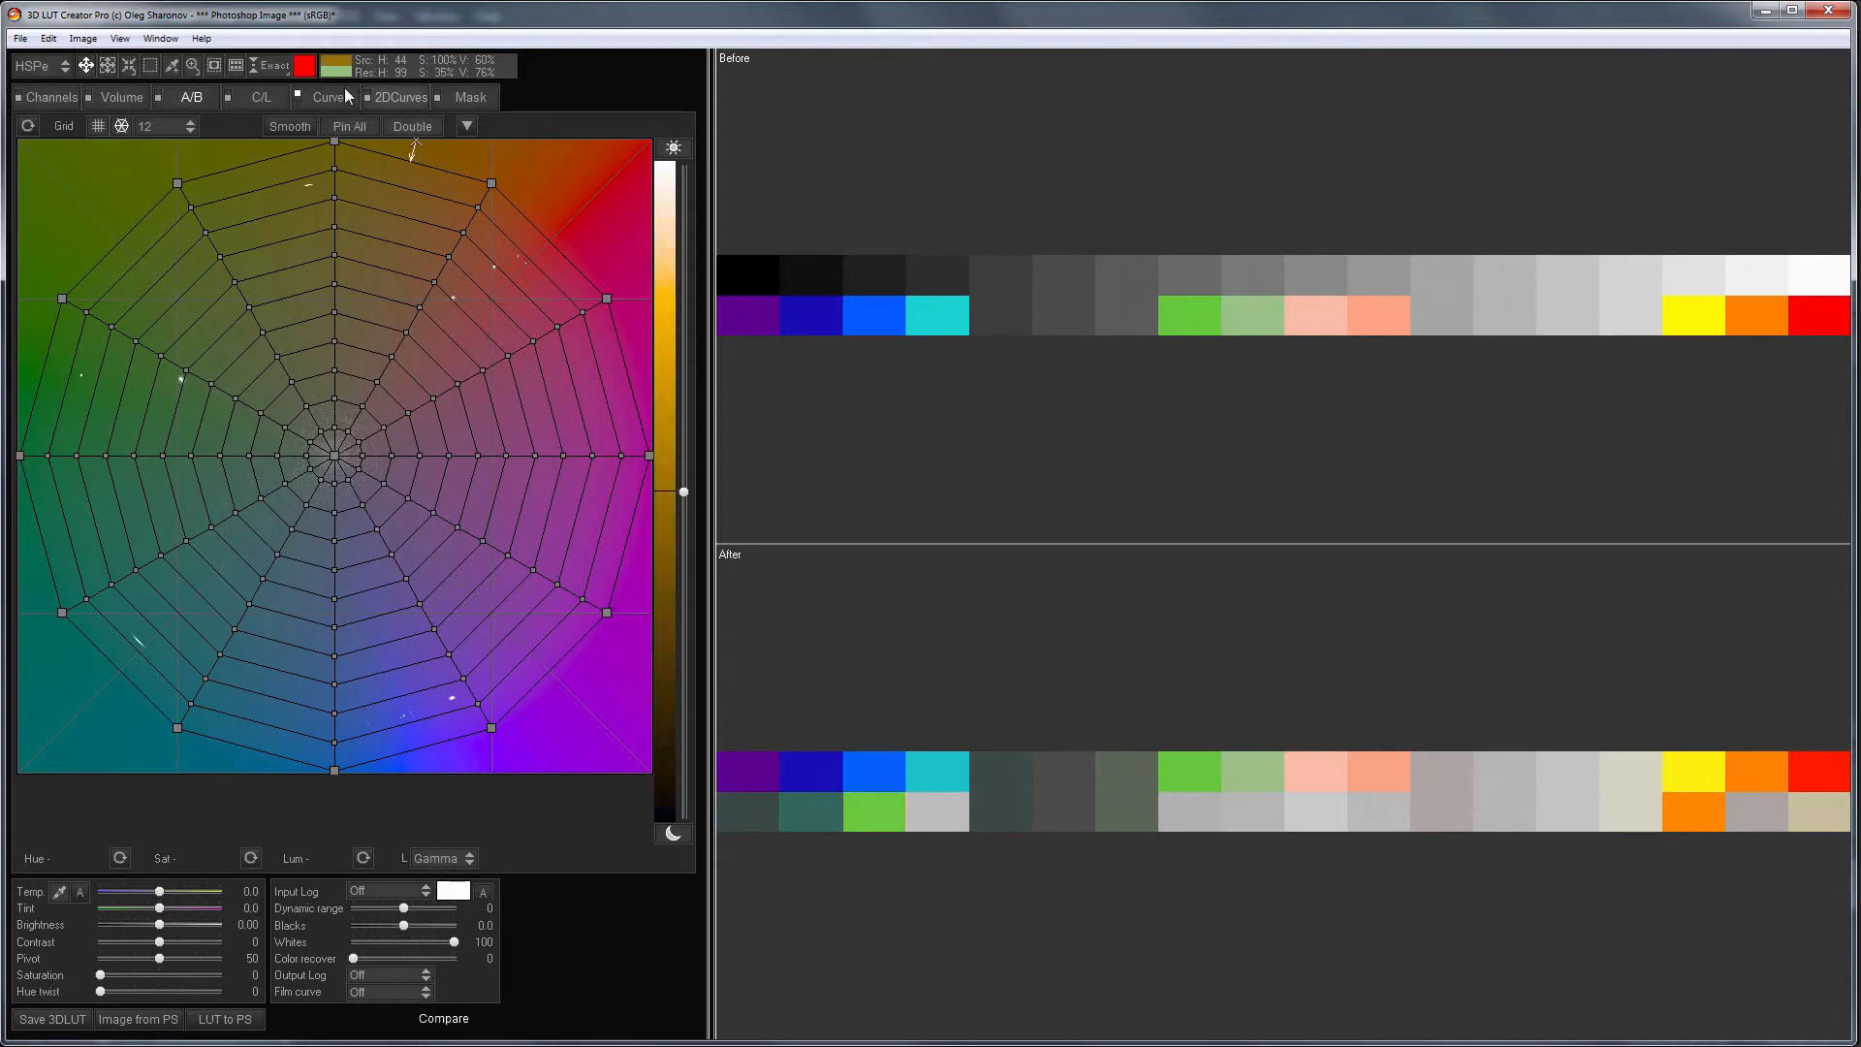
pyautogui.click(326, 96)
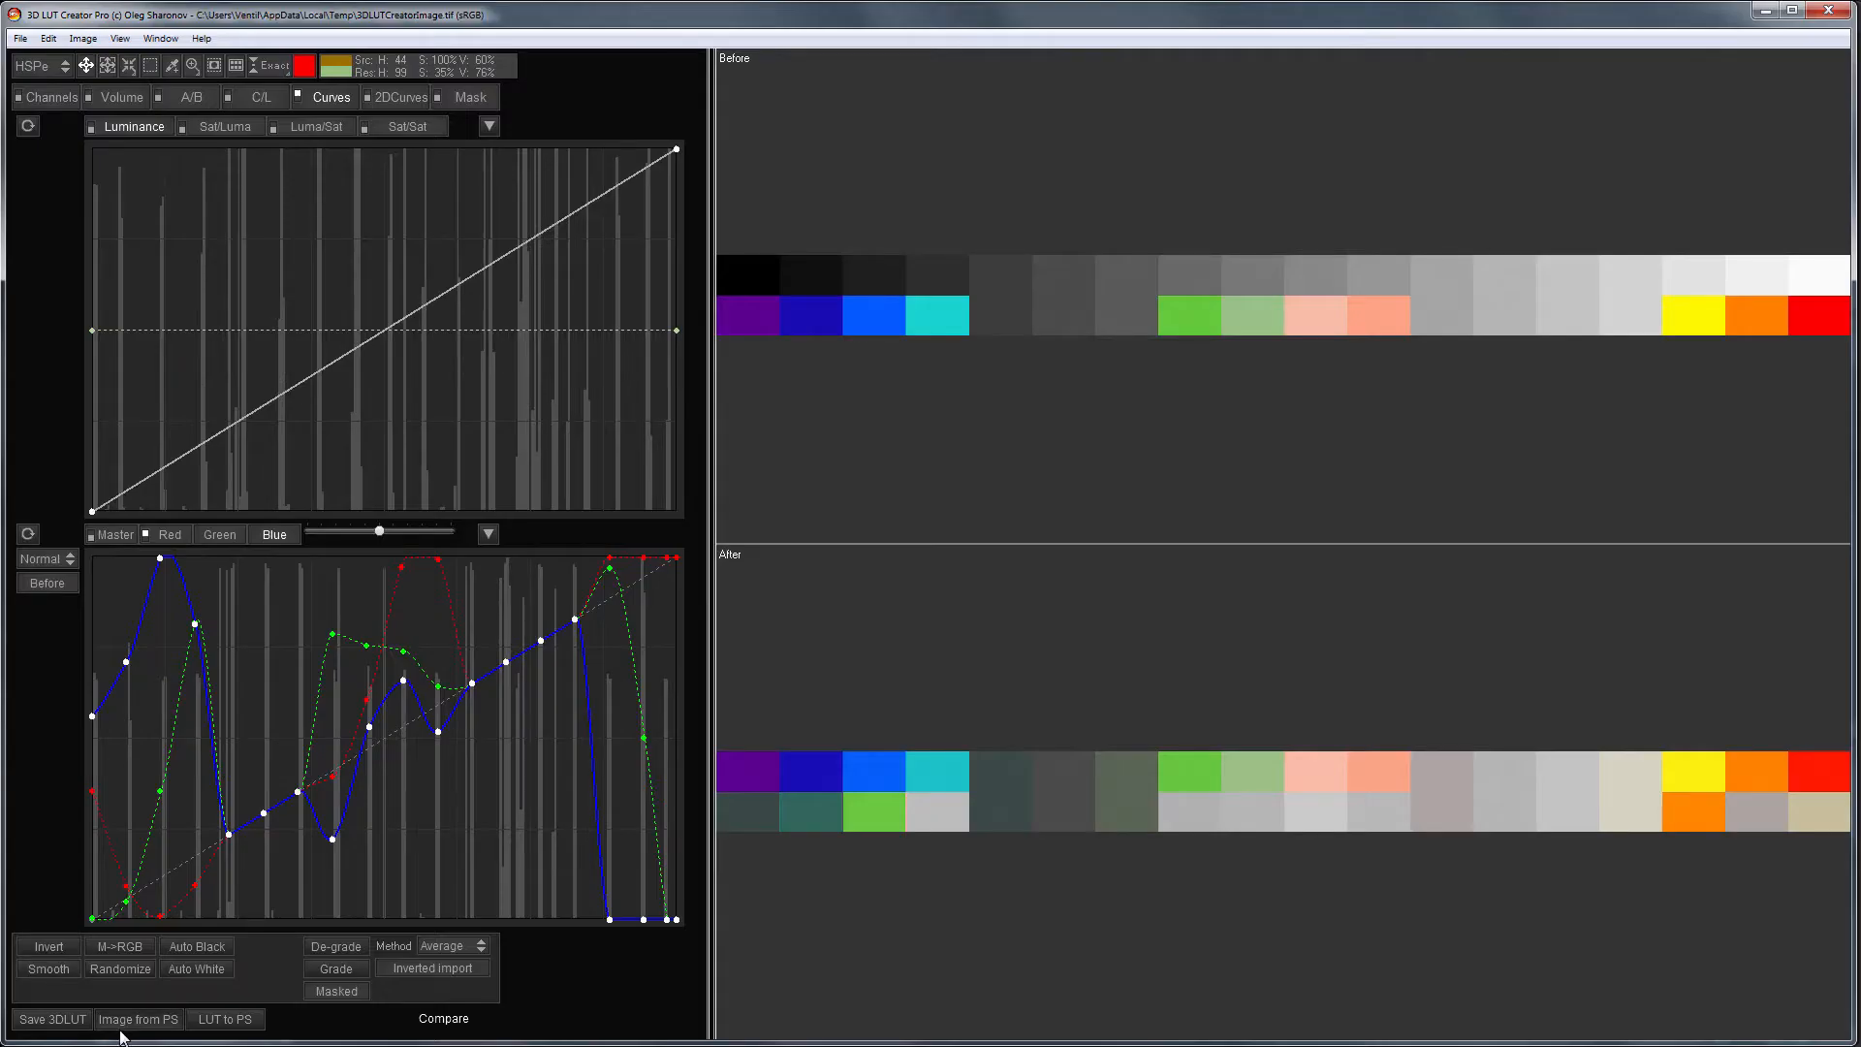
# - Preview the LUT on the Photoshop portrait and bend the Master curve up to brighten midtones
pyautogui.click(135, 1020)
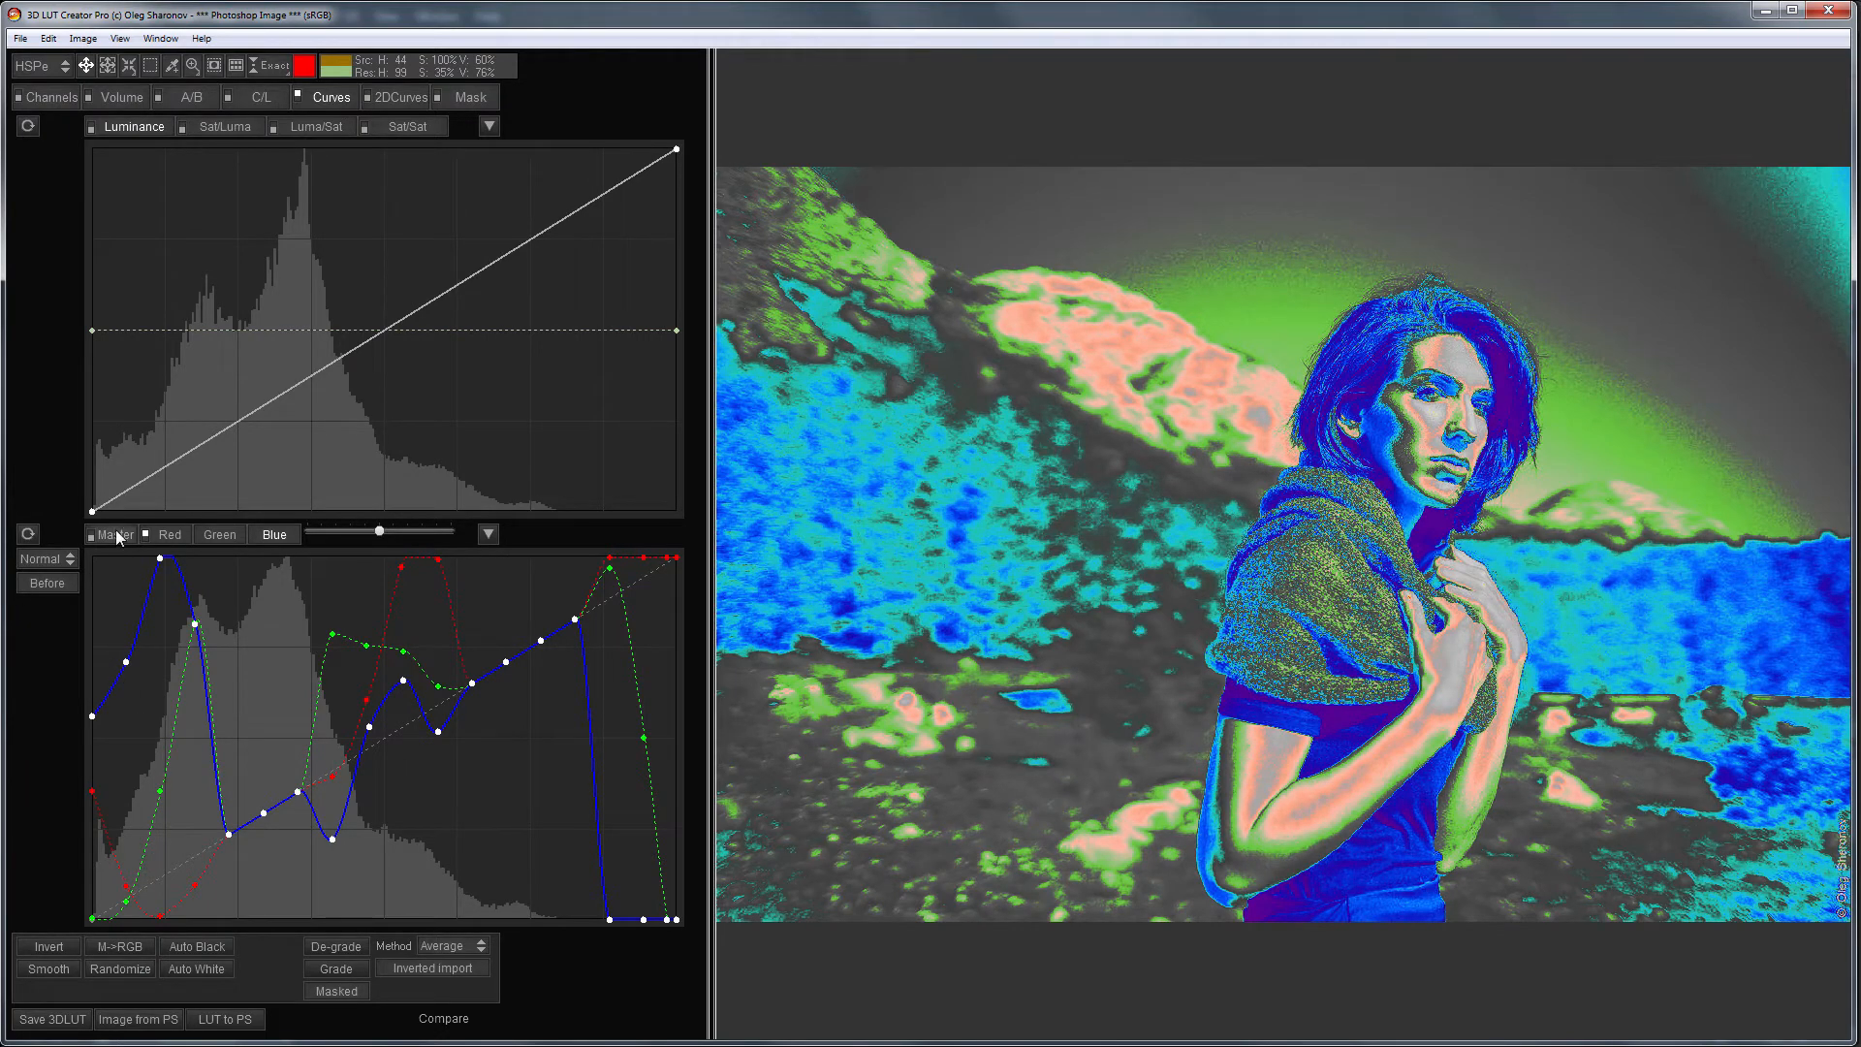
pyautogui.click(109, 535)
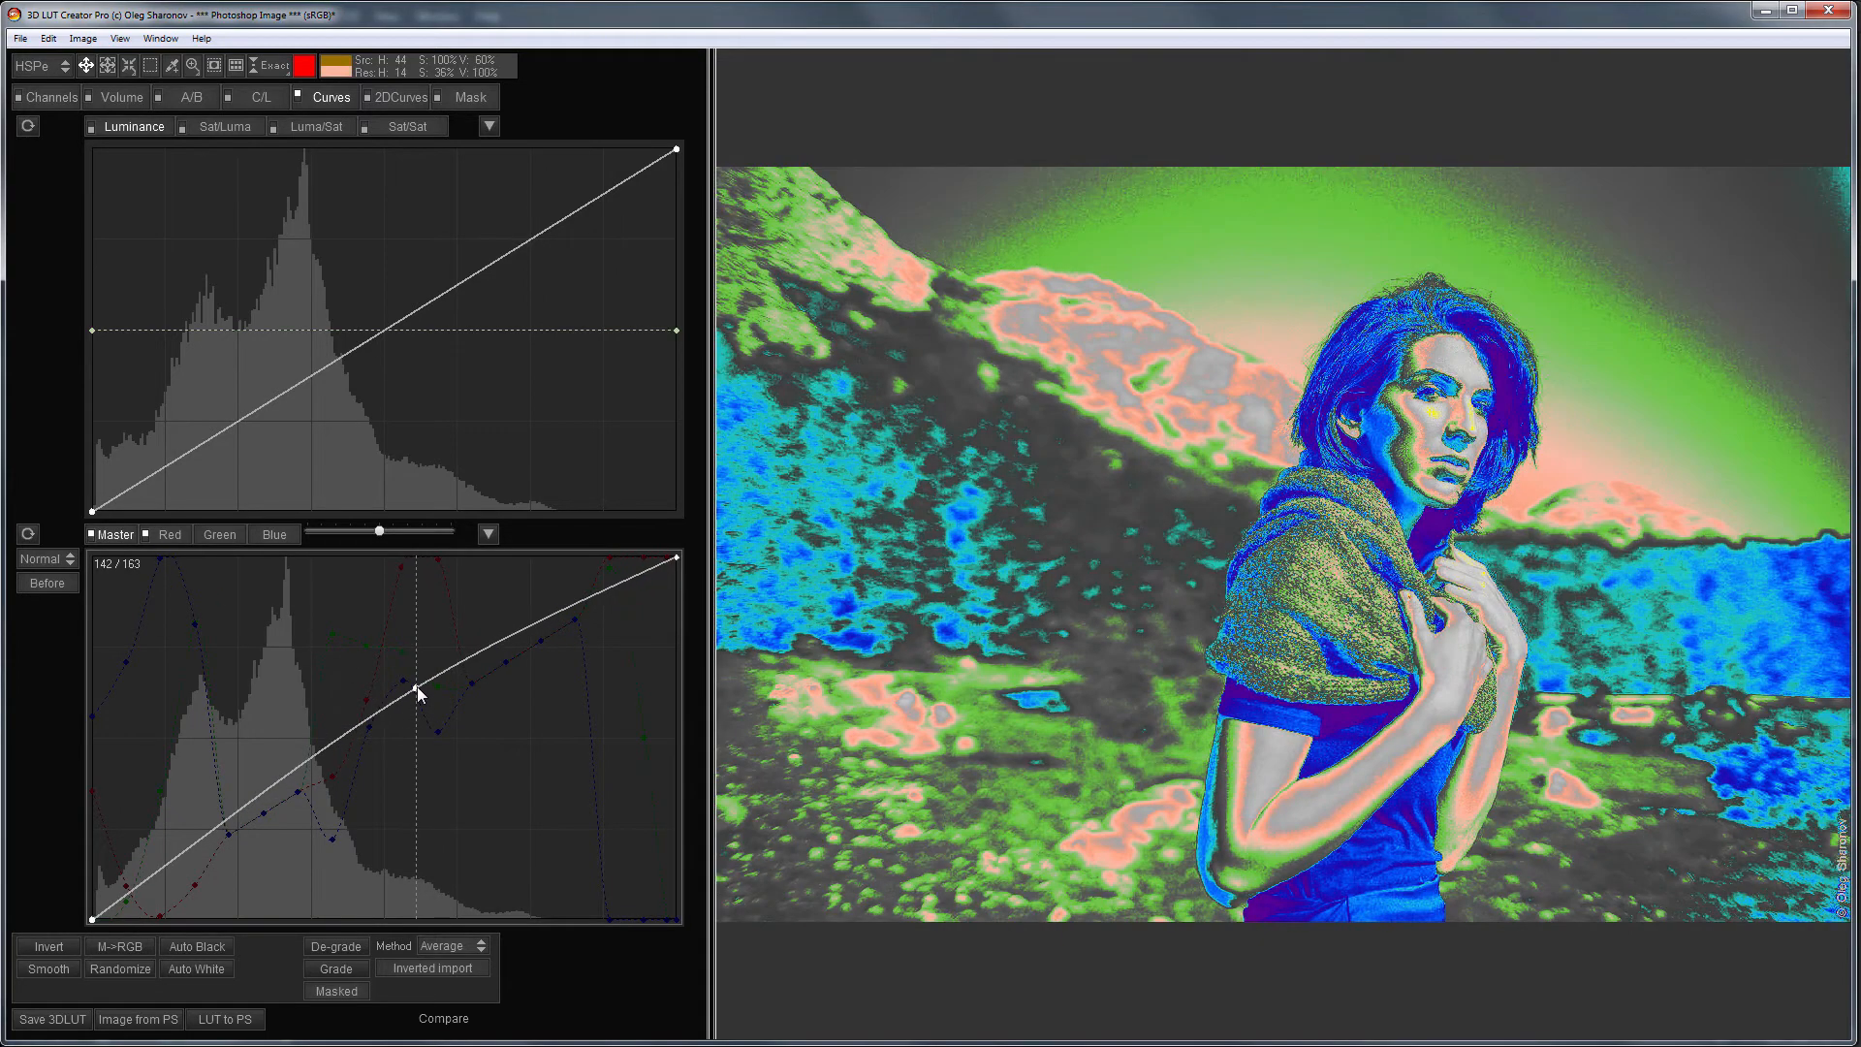
pyautogui.moveTo(415, 692); pyautogui.dragTo(453, 802)
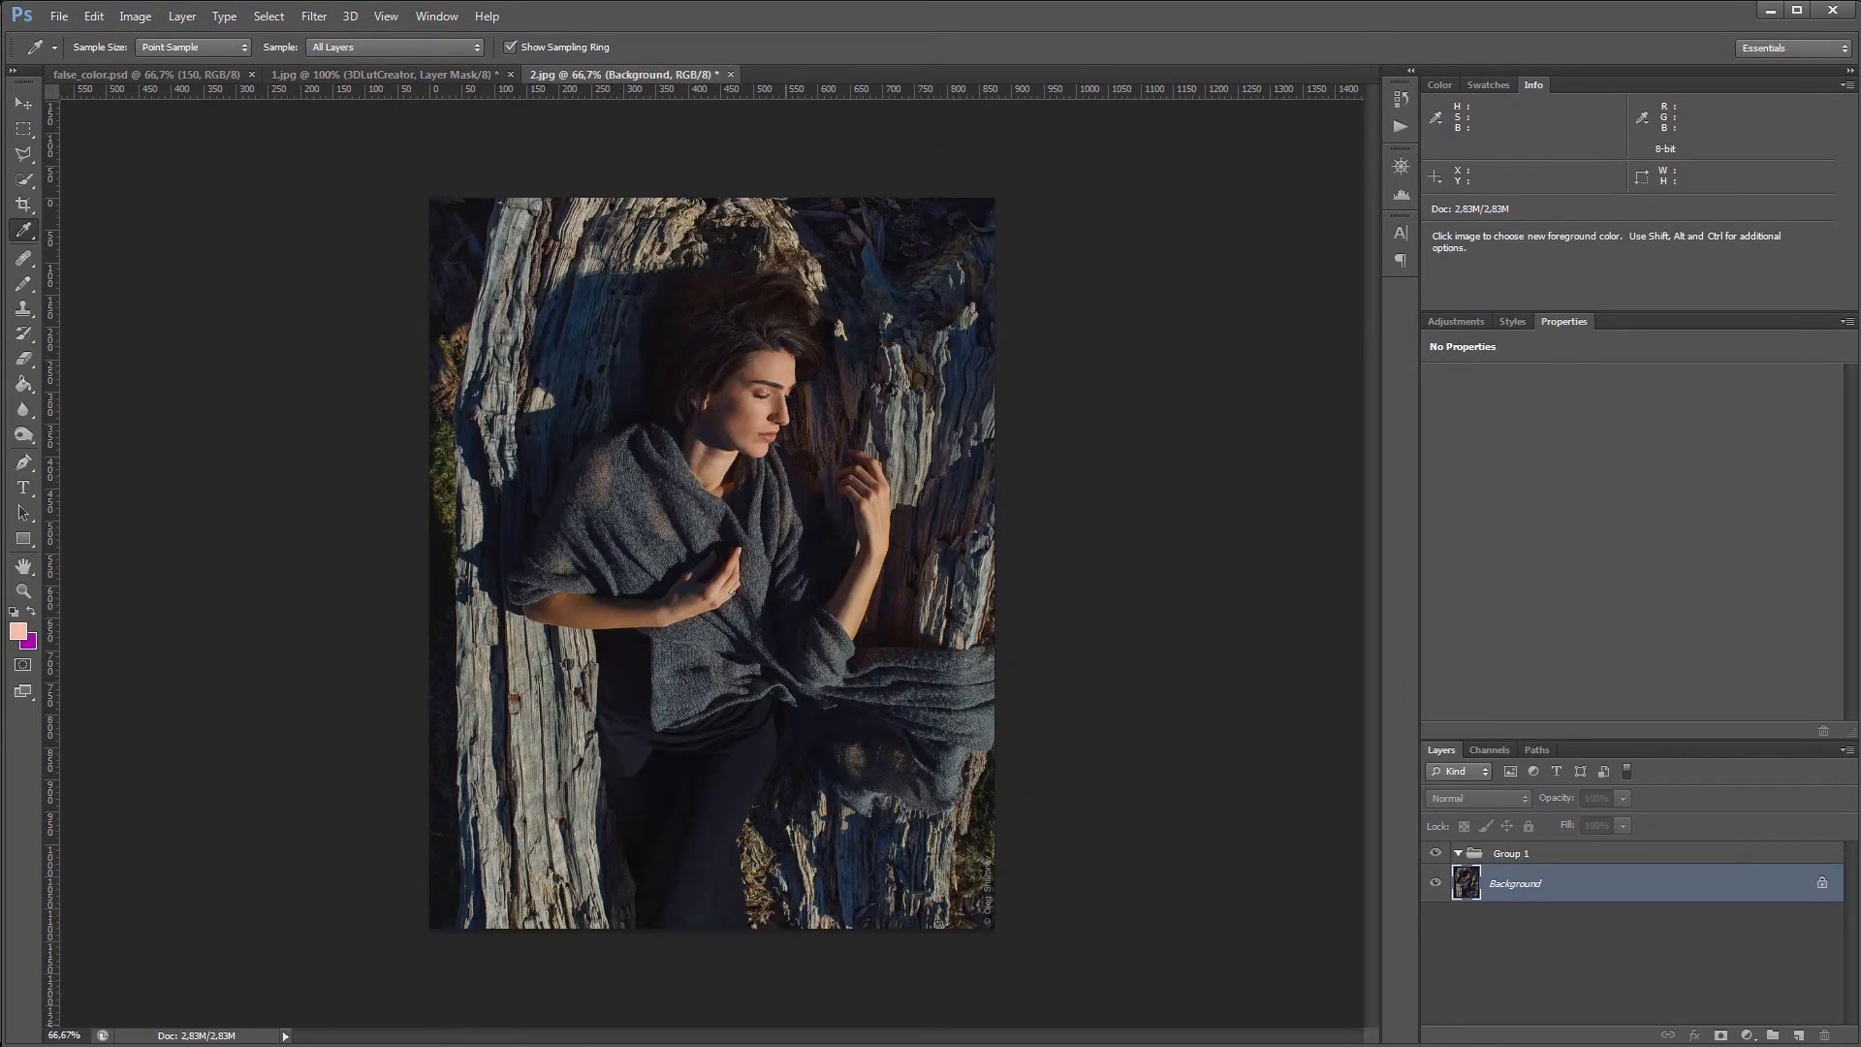
# - Add the 3DLutCreator Color Lookup layer to 2.jpg and tile the documents side by side
pyautogui.click(380, 74)
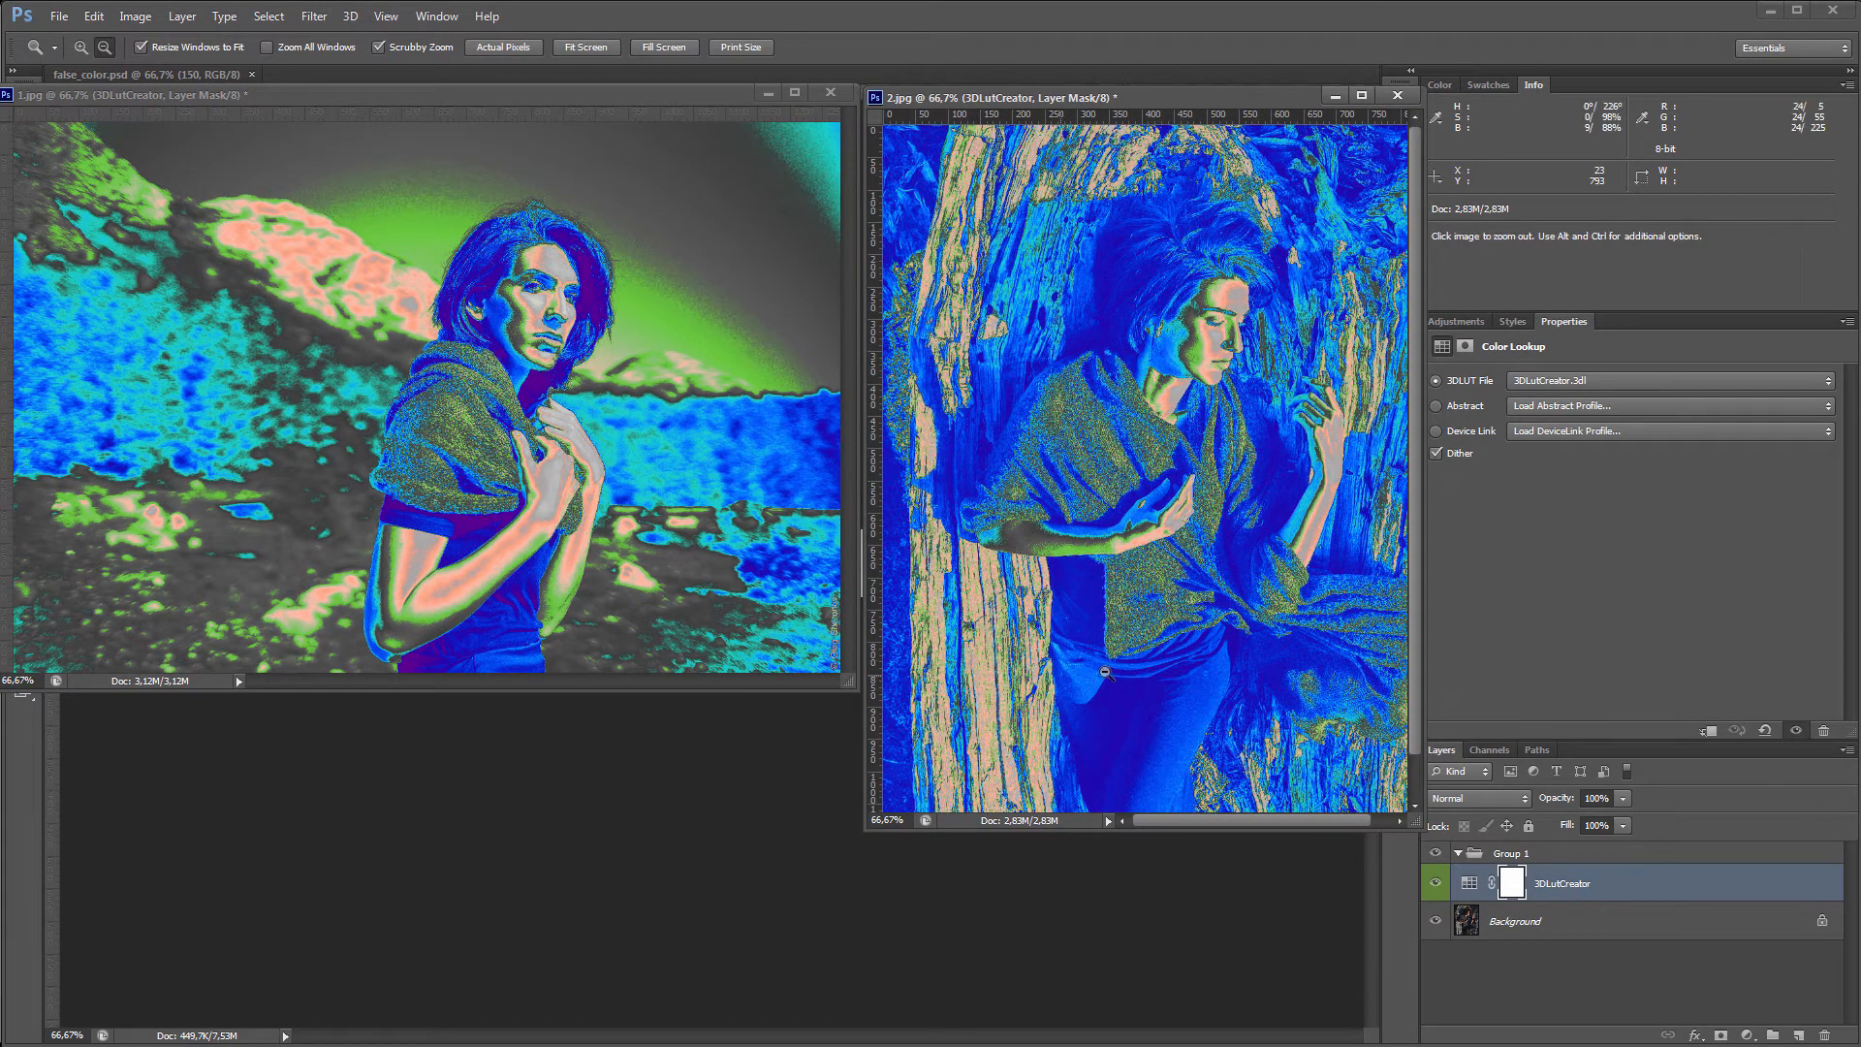
pyautogui.moveTo(1124, 624)
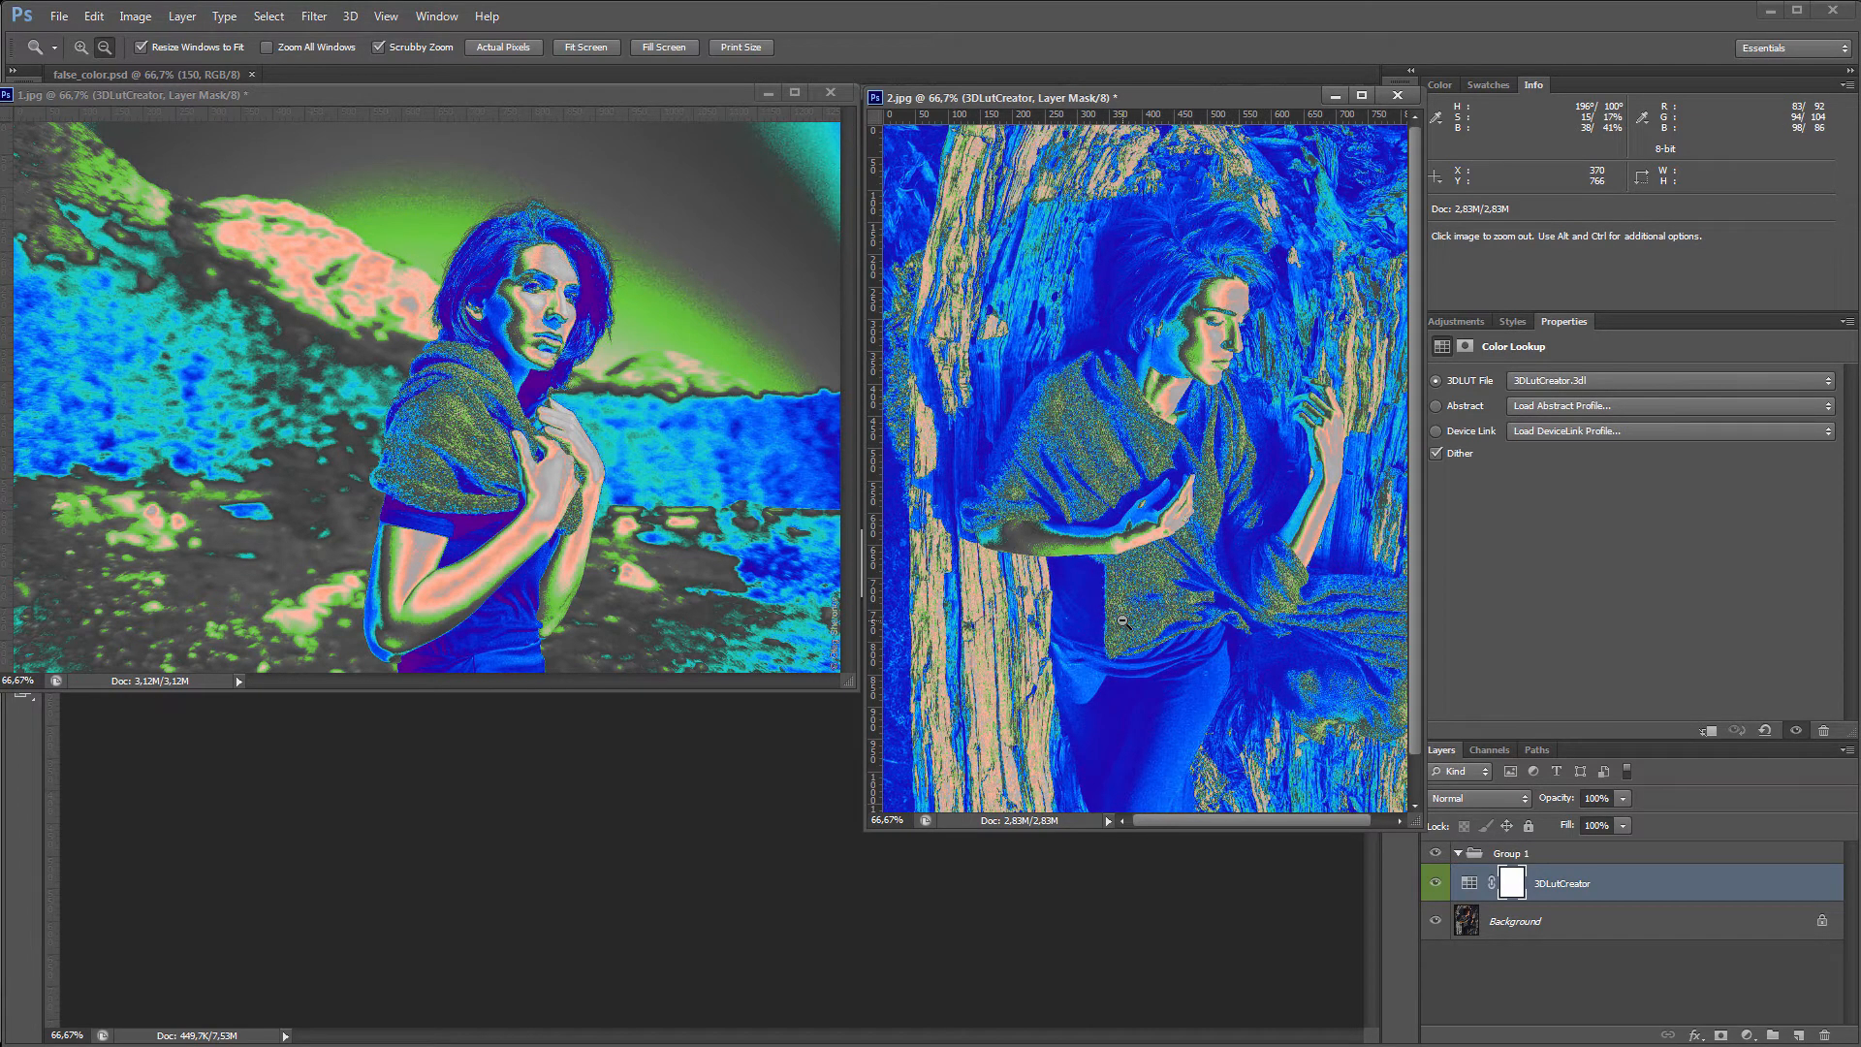
# - Add a Curves layer above the Background and pull in its black point to deepen shadows
pyautogui.click(1554, 921)
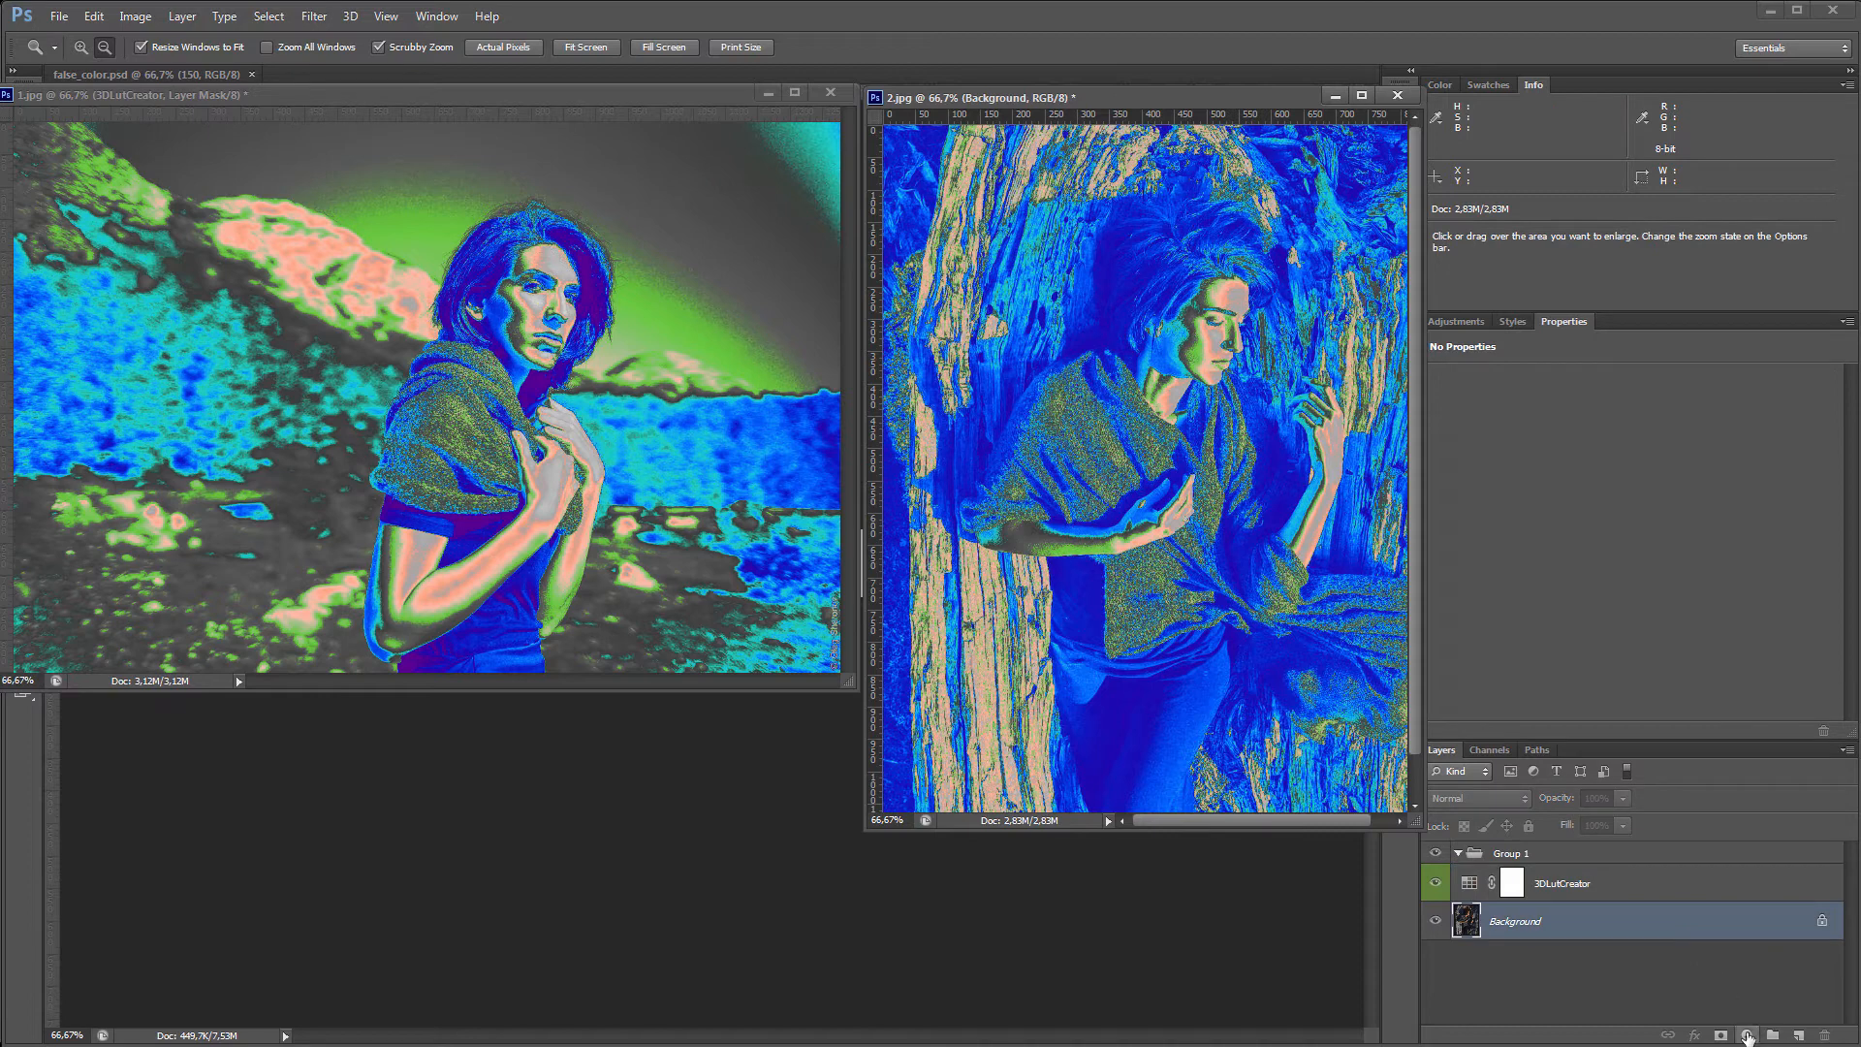
pyautogui.click(1741, 1035)
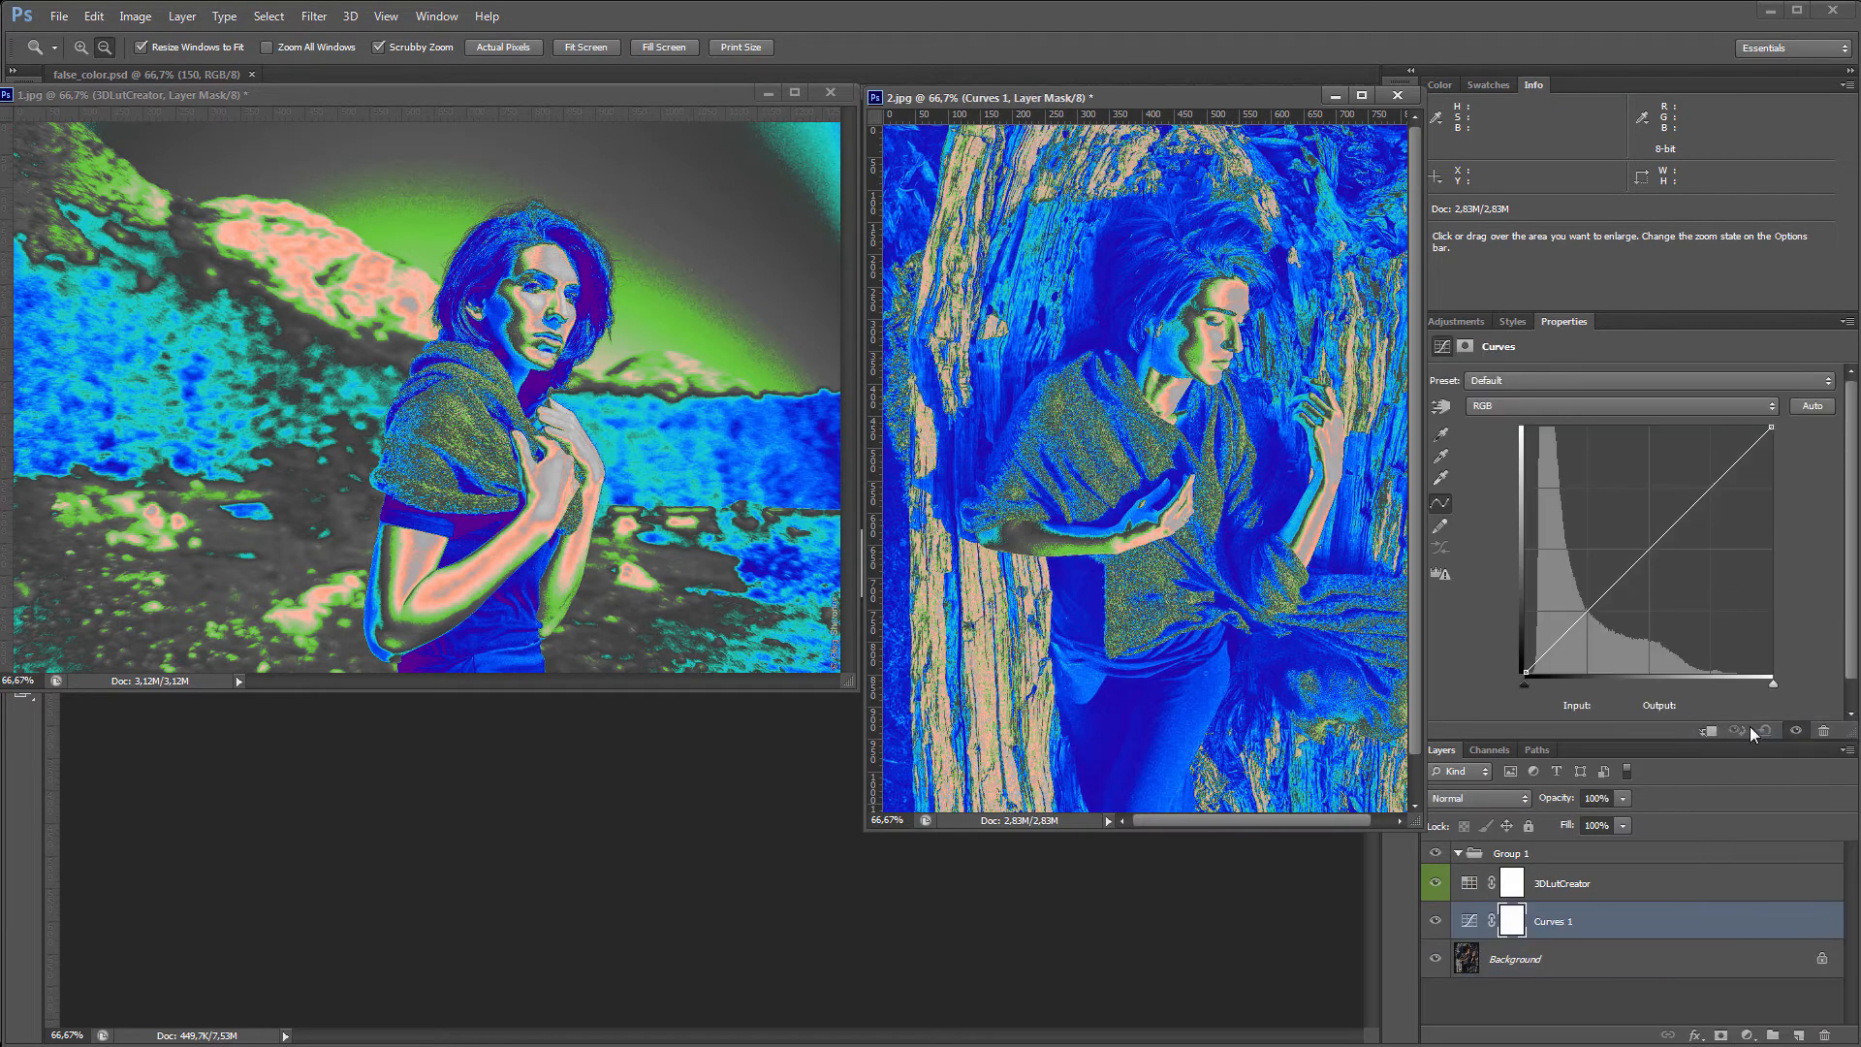
pyautogui.moveTo(1524, 687); pyautogui.dragTo(1537, 694)
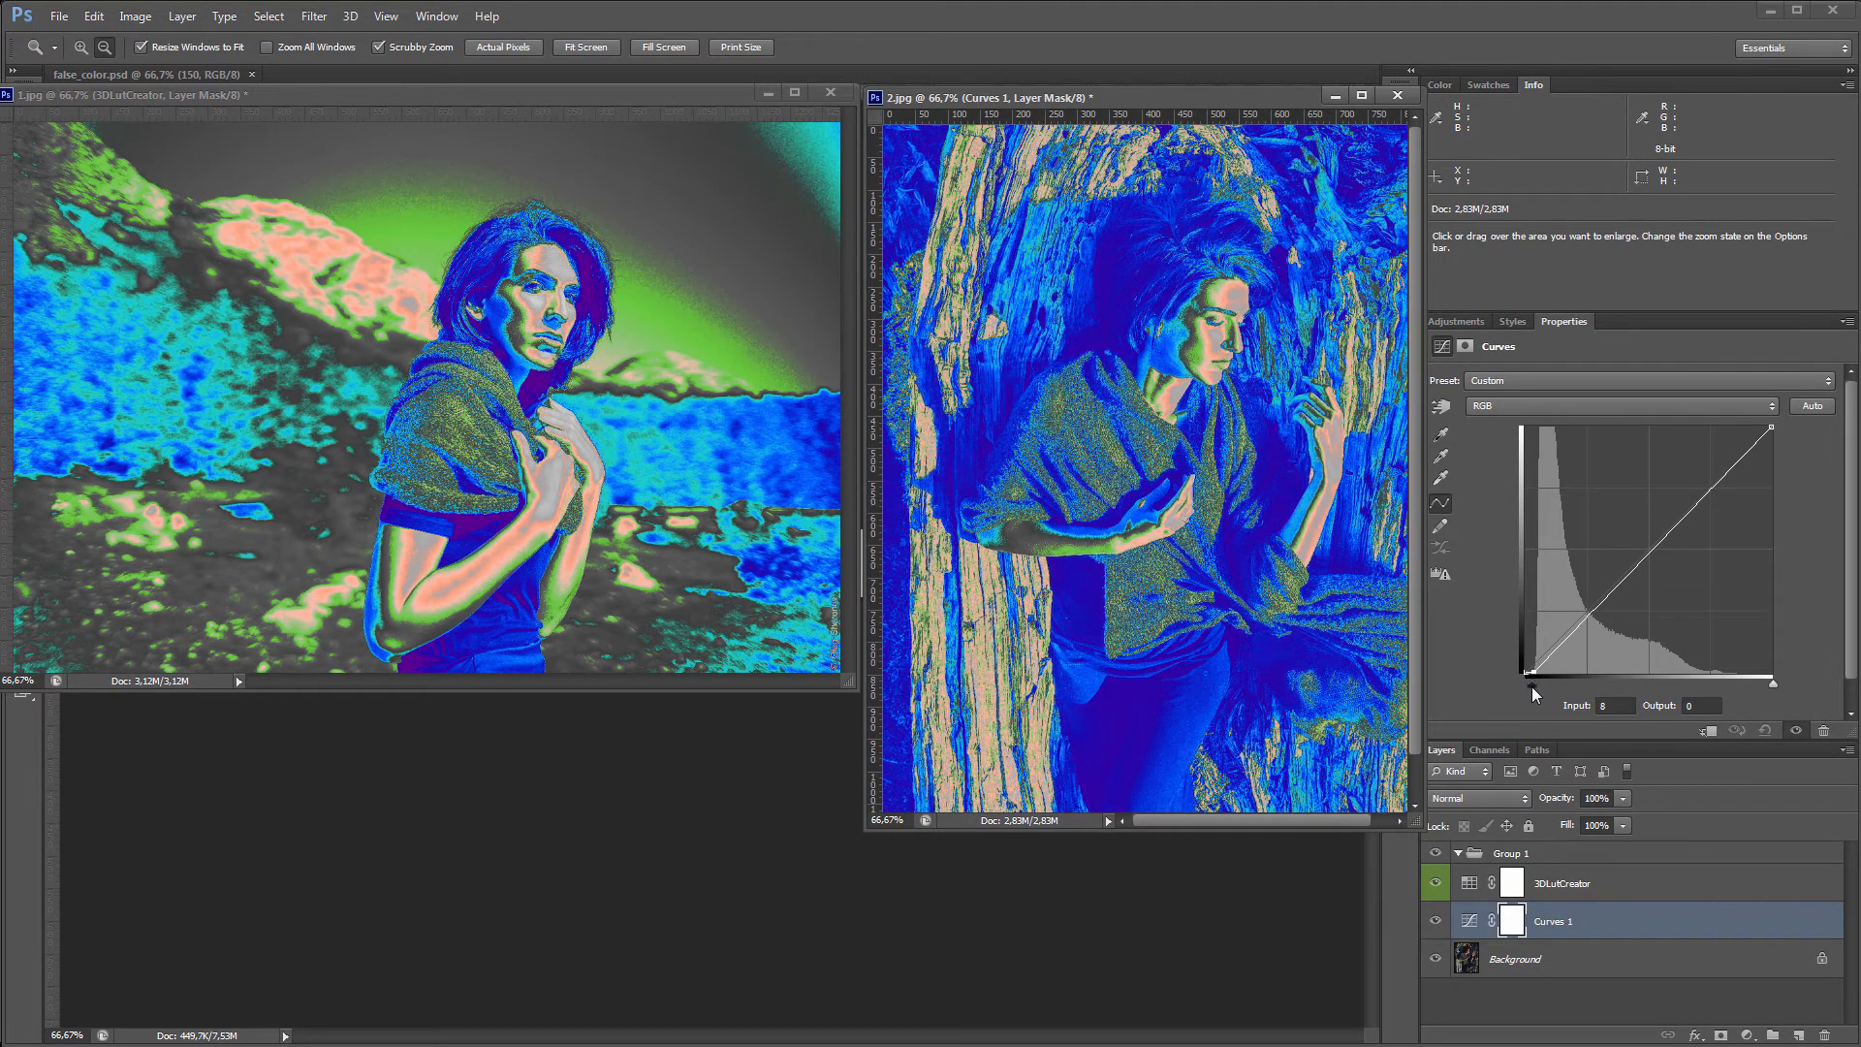
pyautogui.moveTo(1525, 686); pyautogui.dragTo(1529, 665)
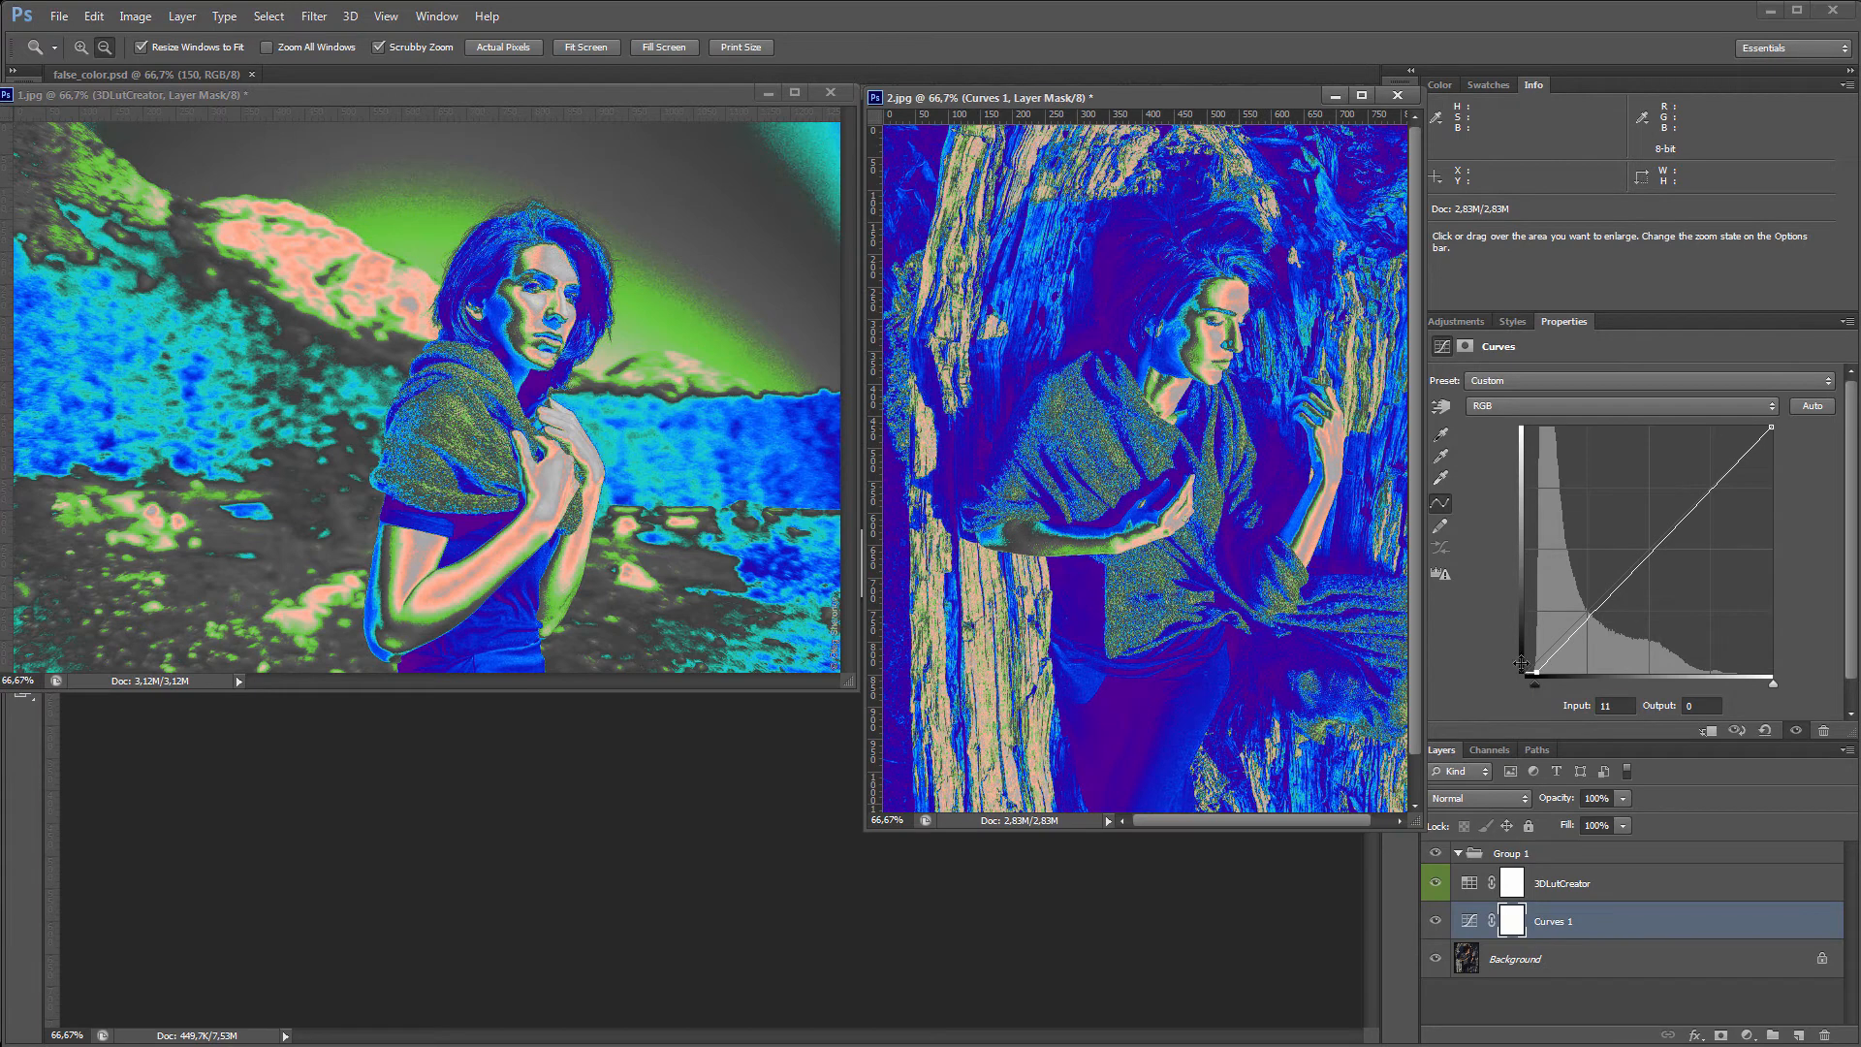
pyautogui.moveTo(1524, 665); pyautogui.dragTo(1571, 640)
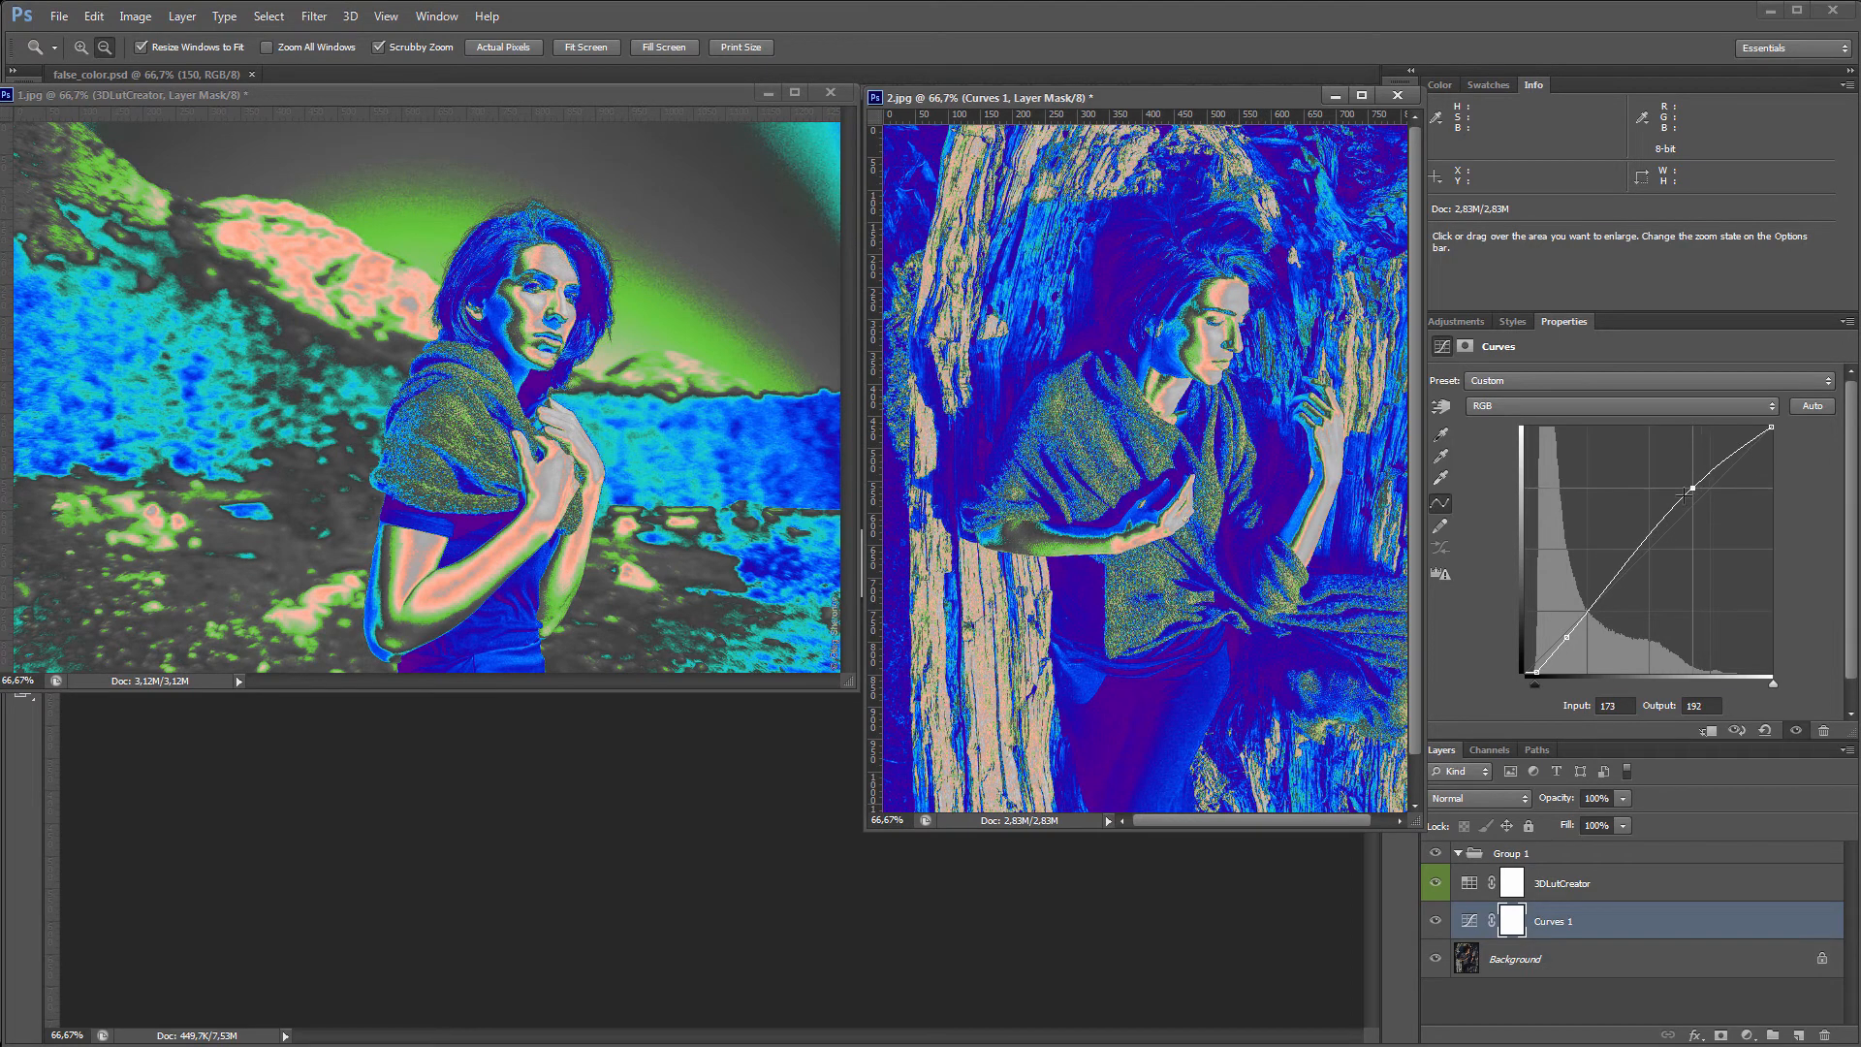
# - Lift the portrait's midtones on the Curves graph and fine-tune the bend
pyautogui.moveTo(1692, 488); pyautogui.dragTo(1636, 528)
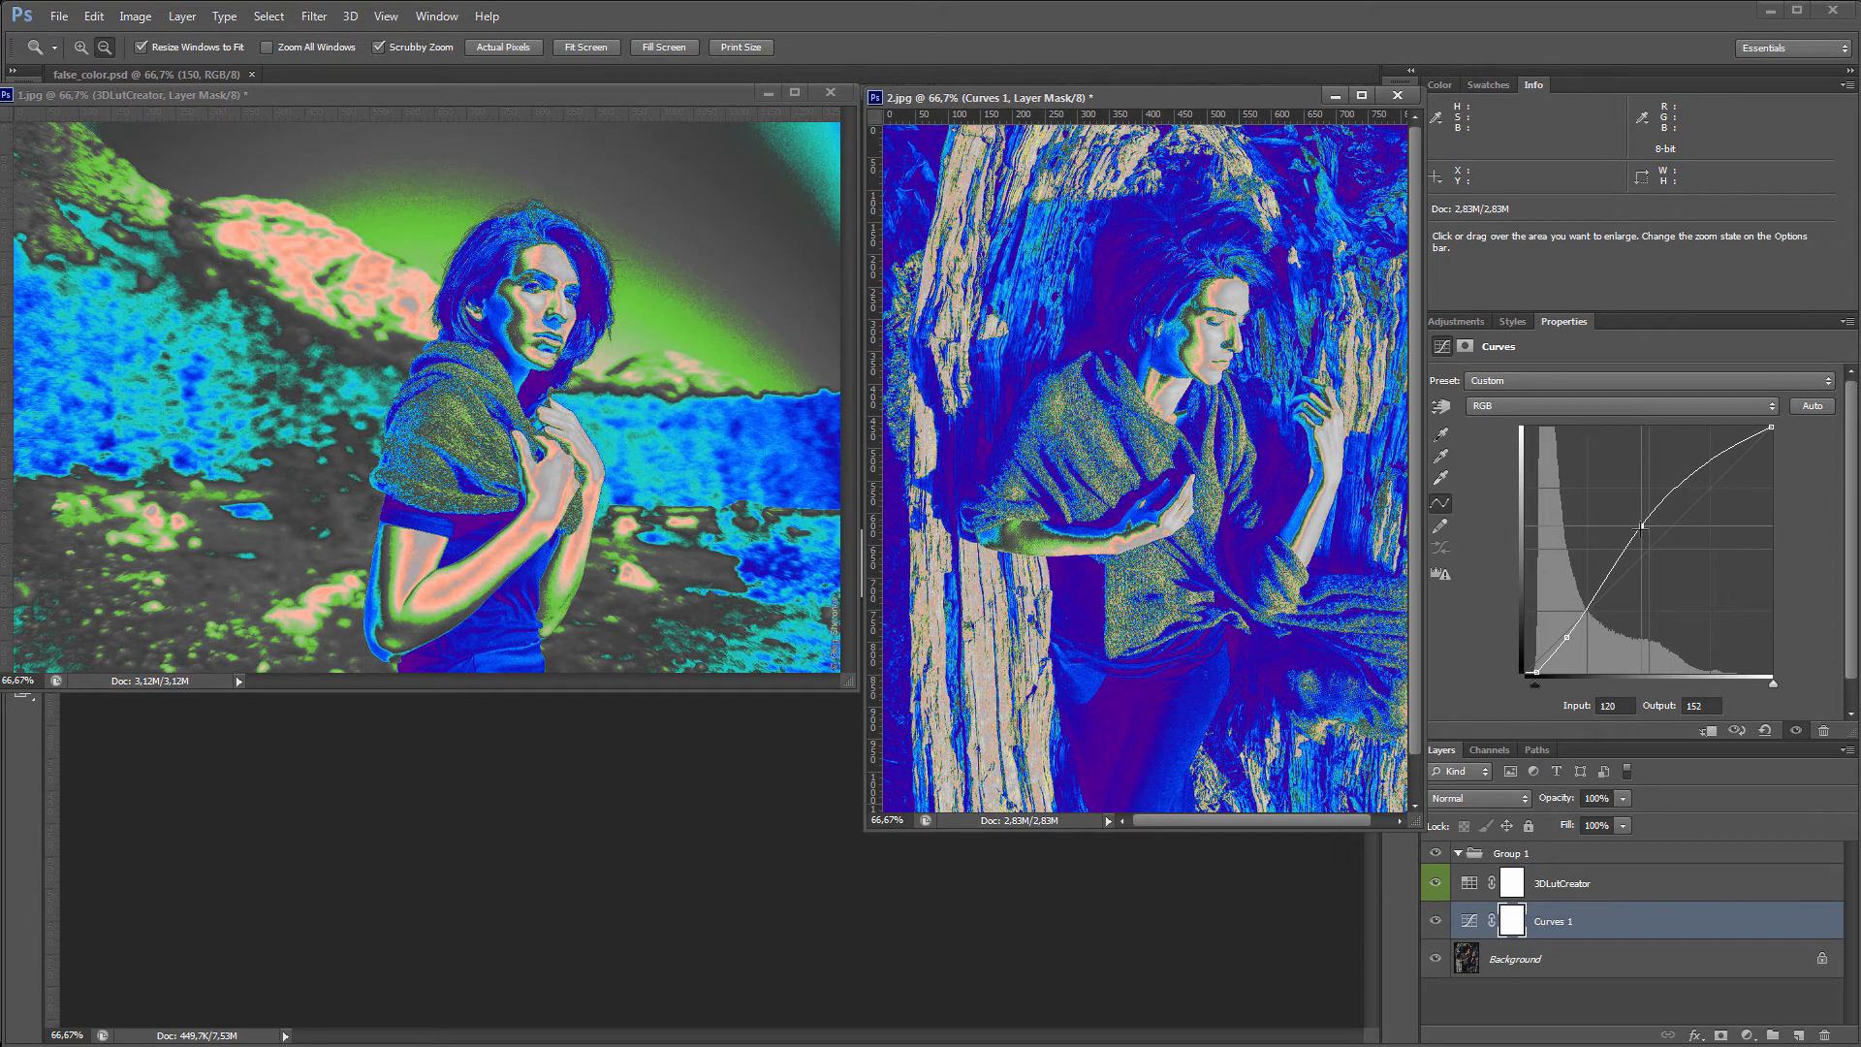
pyautogui.moveTo(1642, 526); pyautogui.dragTo(1636, 537)
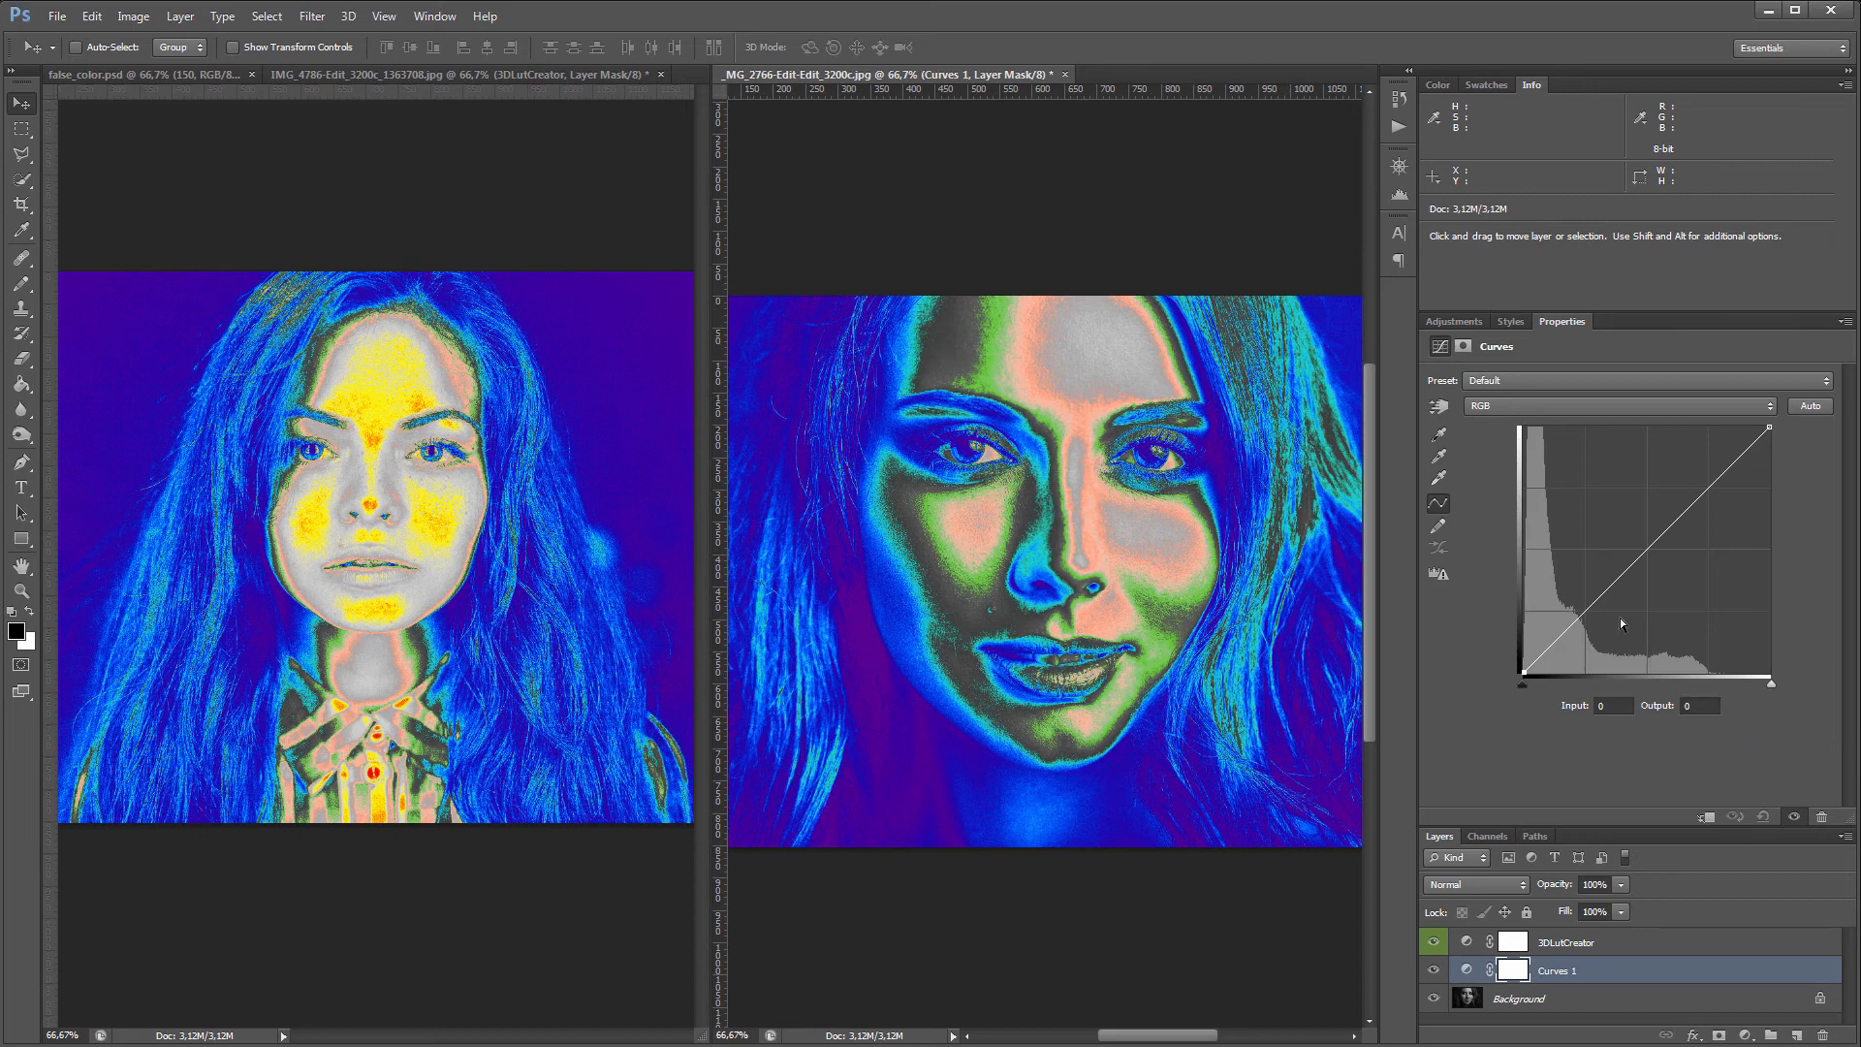
# - Brighten the close-up portrait's Curves layer until the face matches the reference exposure
pyautogui.moveTo(1622, 622); pyautogui.dragTo(1646, 471)
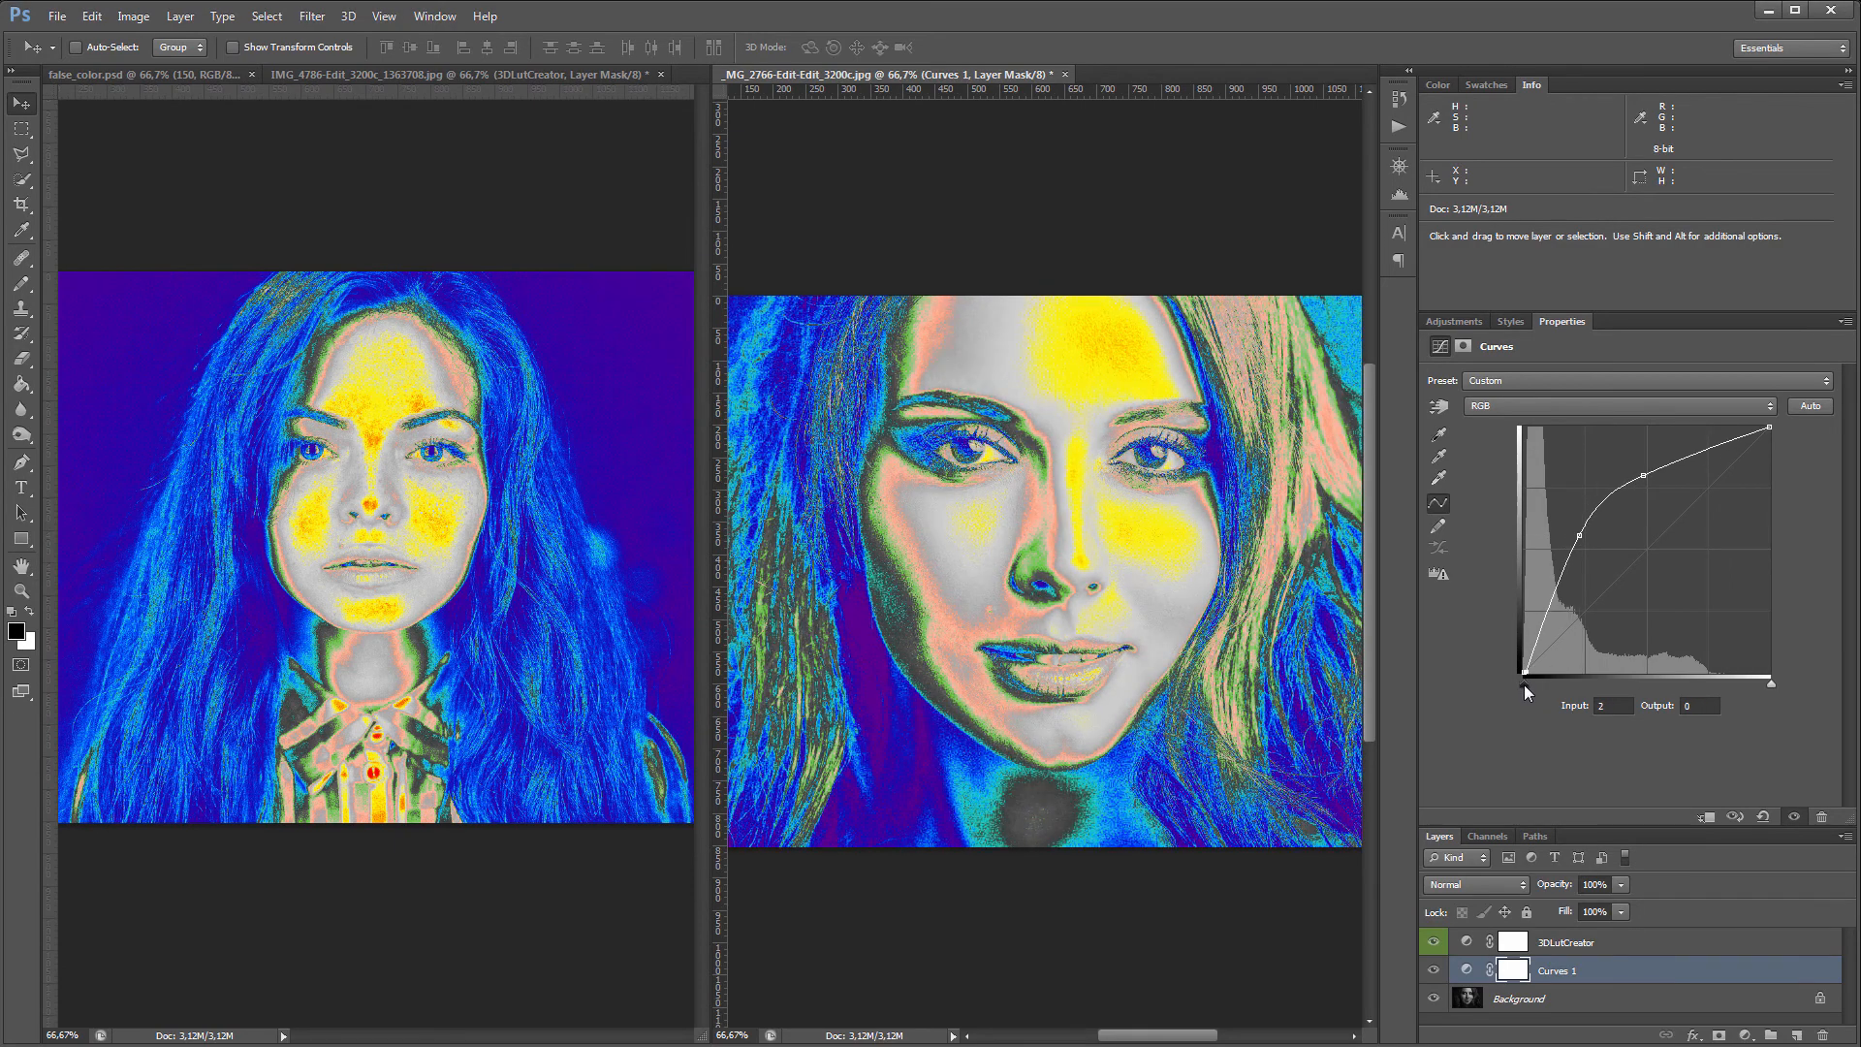
pyautogui.moveTo(1500, 686); pyautogui.dragTo(1646, 468)
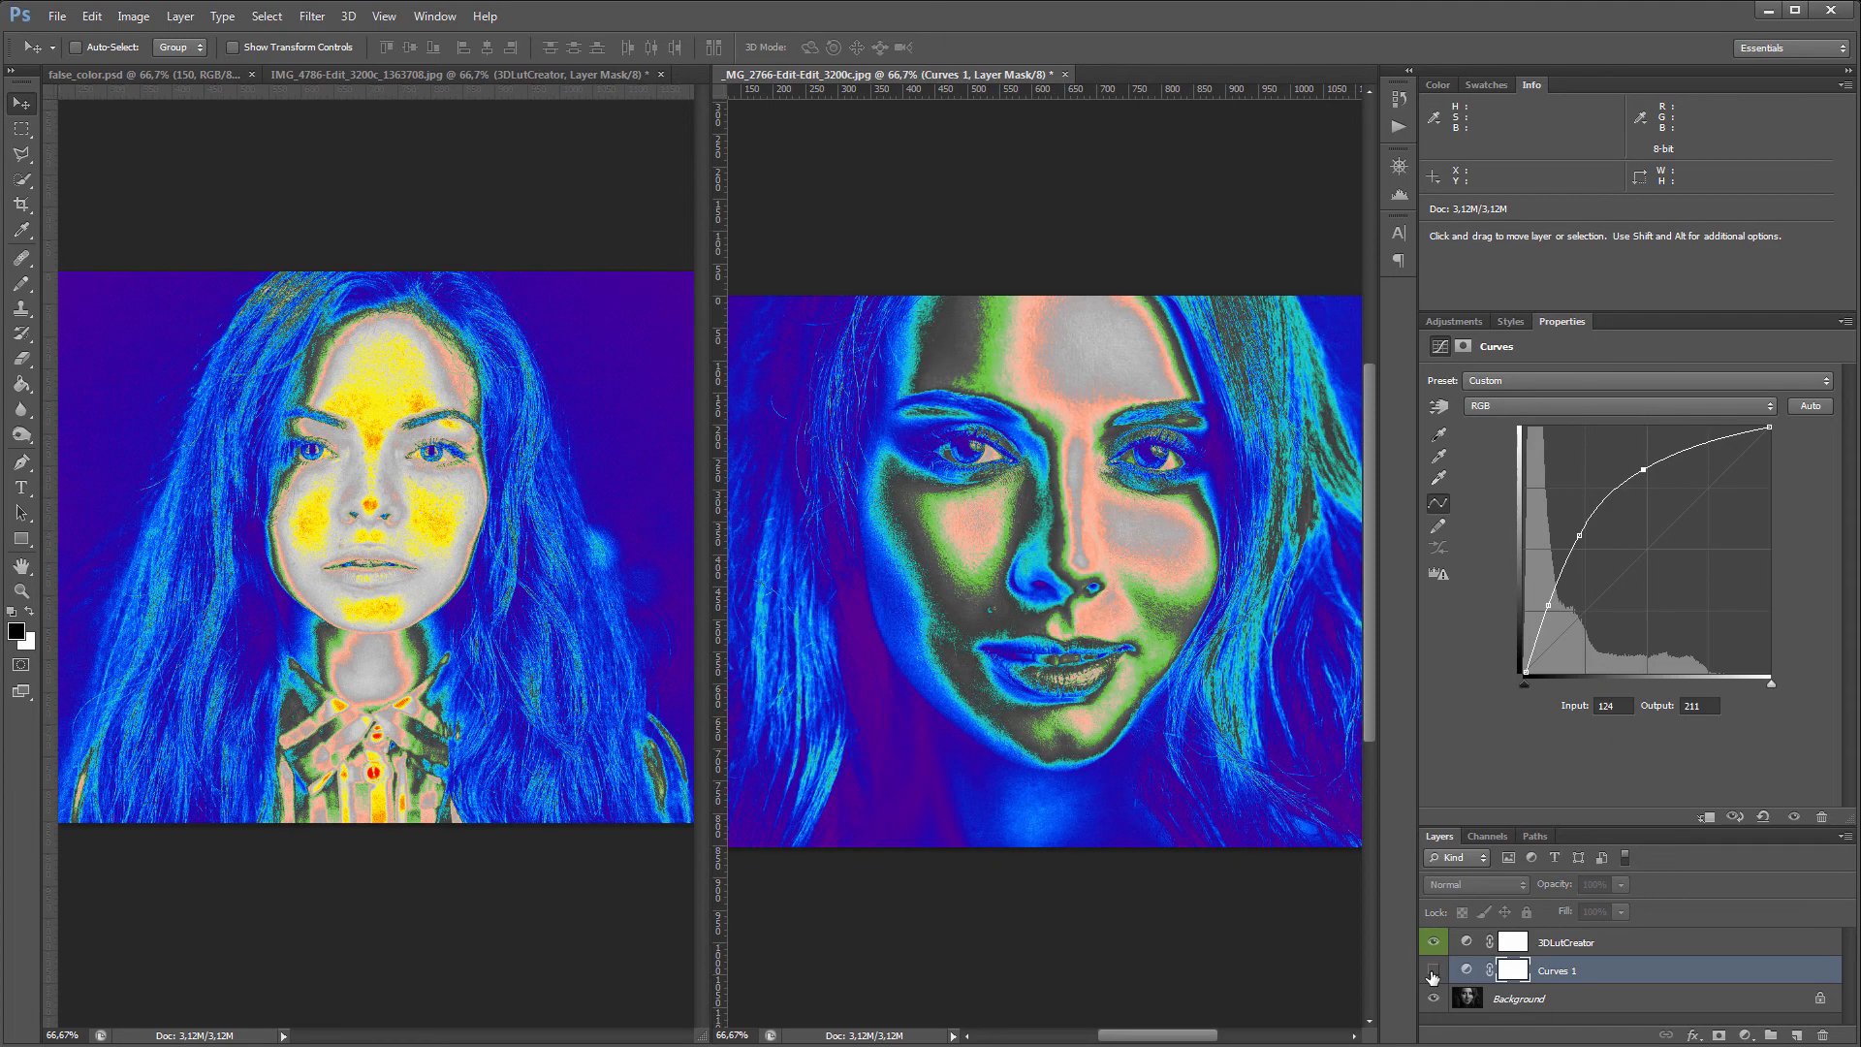
# - Hide the 3DLutCreator lookup layers in both documents to view them without false colour
pyautogui.click(1430, 969)
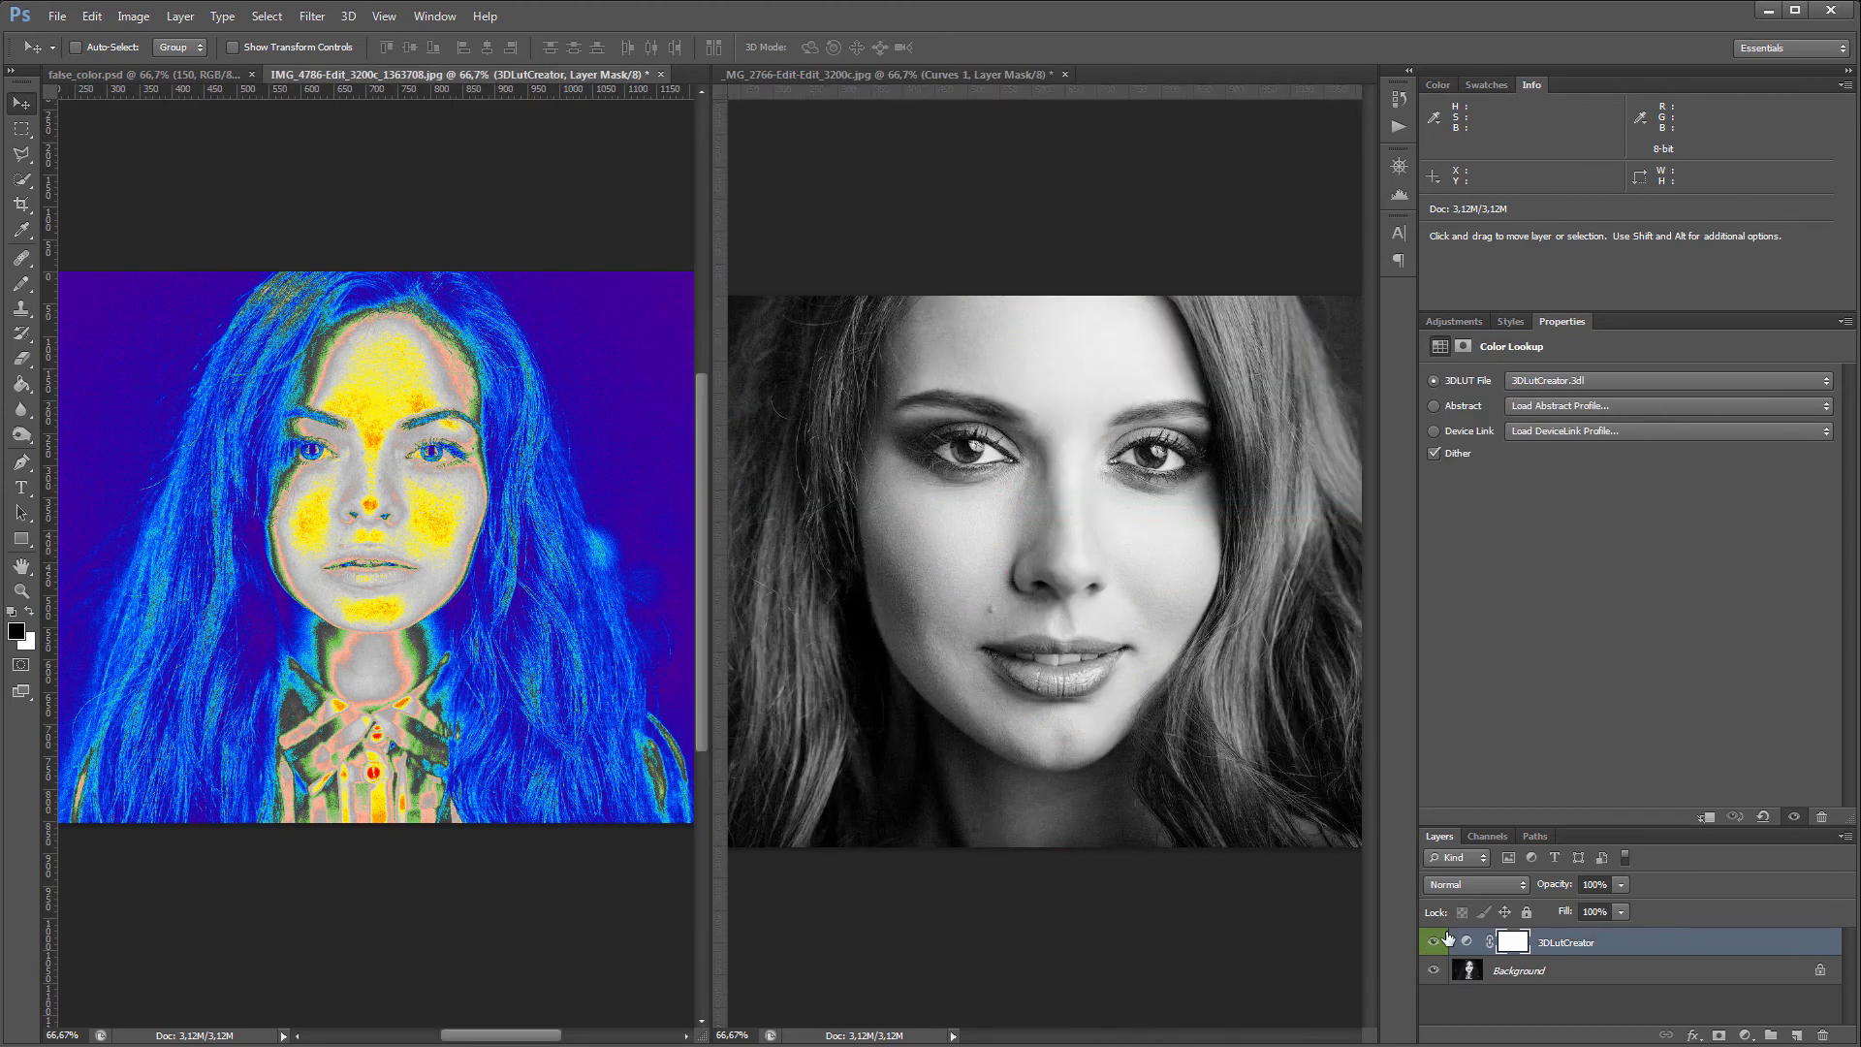
pyautogui.click(1430, 942)
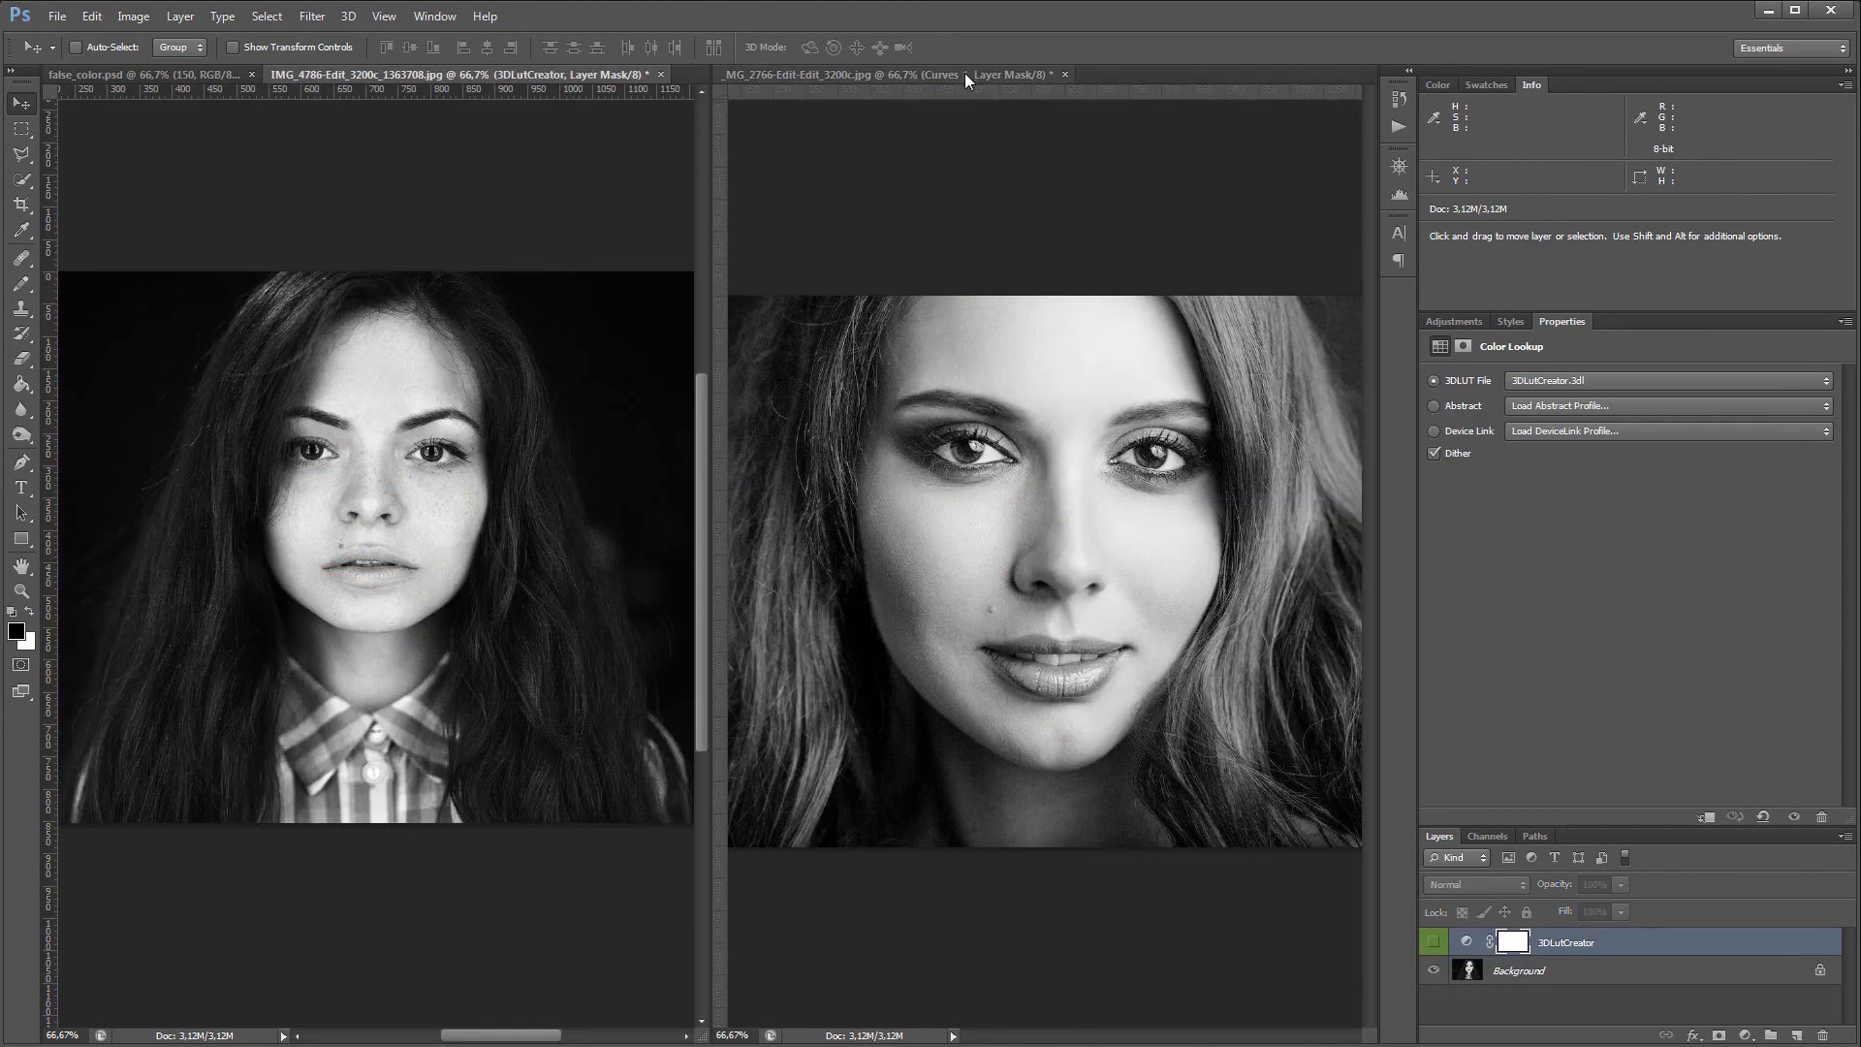